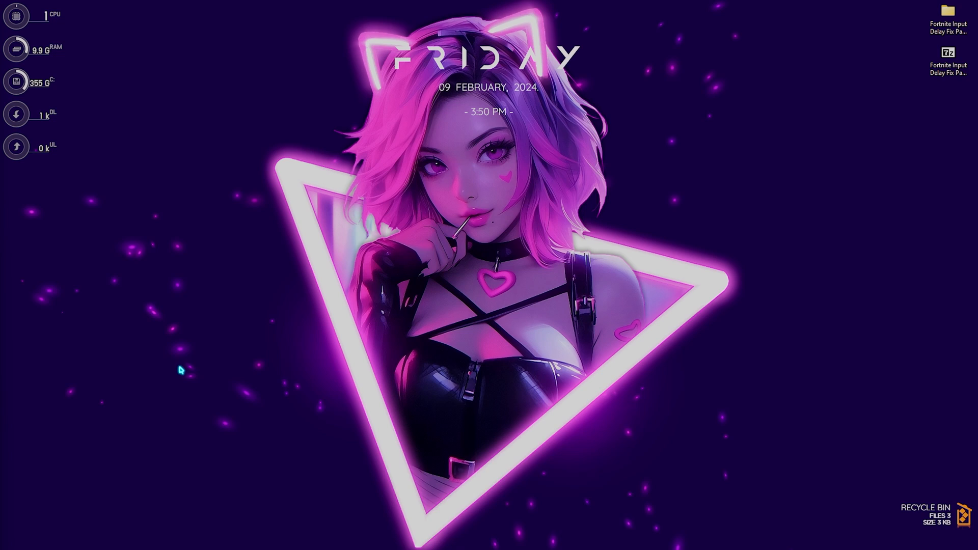
Find and open 'adjust the appearance and performance of Windows' from the search.
left_click(387, 537)
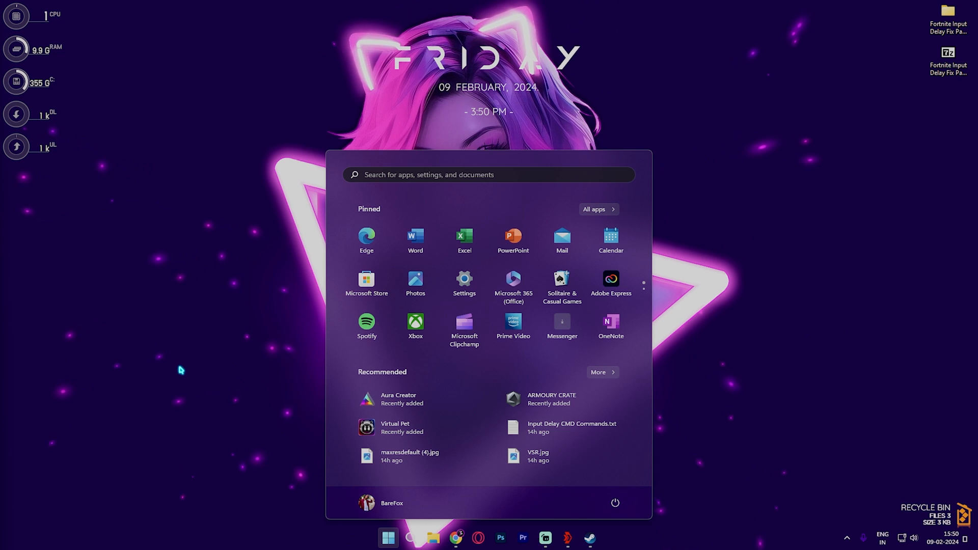
type("adjust the appearance and performance of Windows")
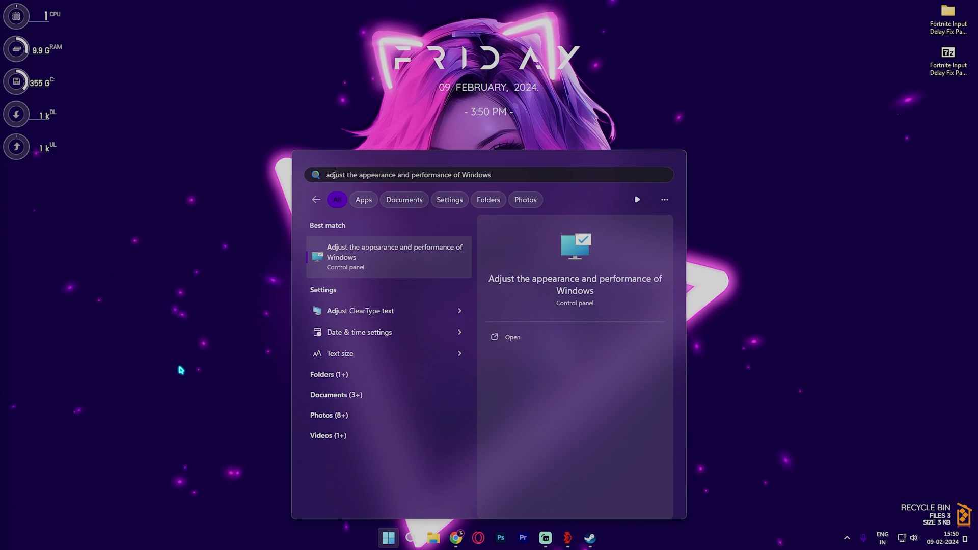
left_click(512, 337)
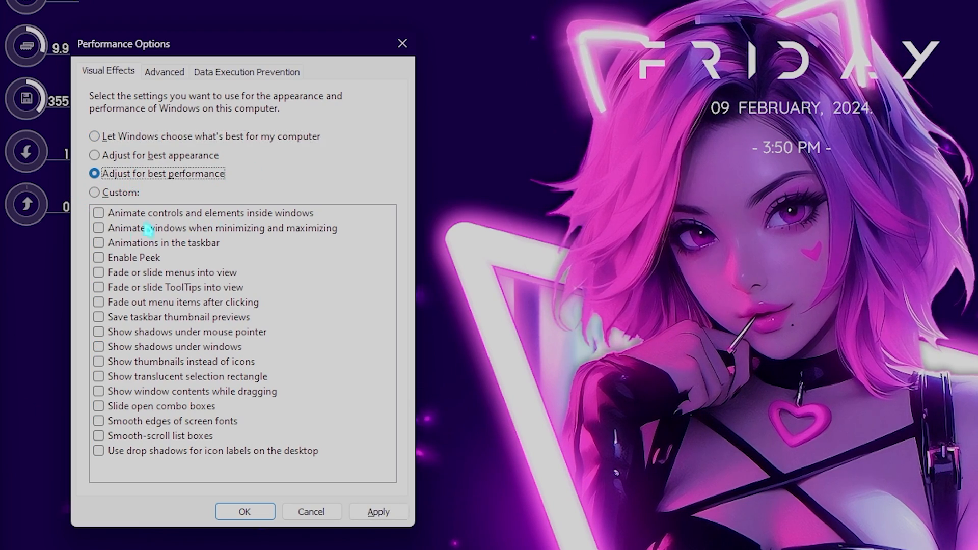
Keep only thumbnails instead of icons and smooth screen-font edges enabled, then apply.
left_click(97, 361)
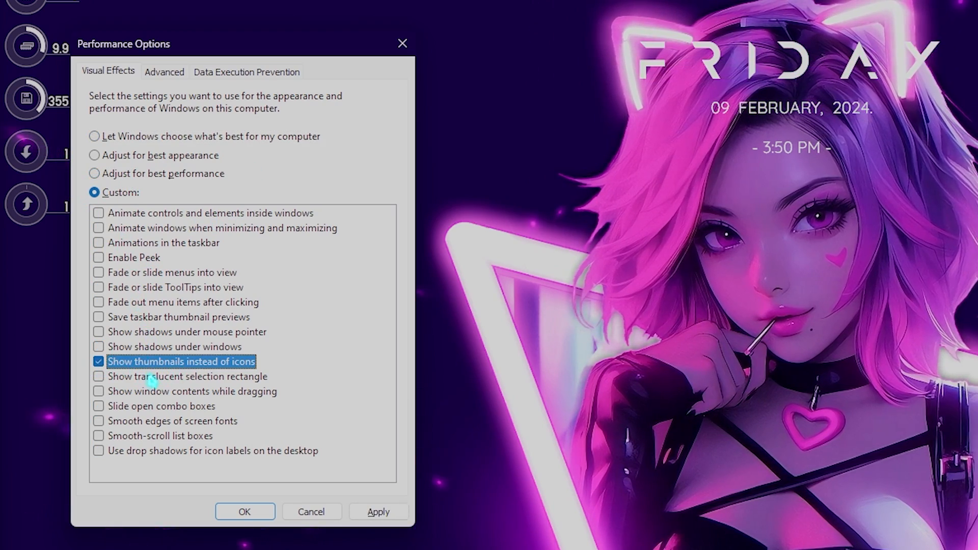
left_click(98, 421)
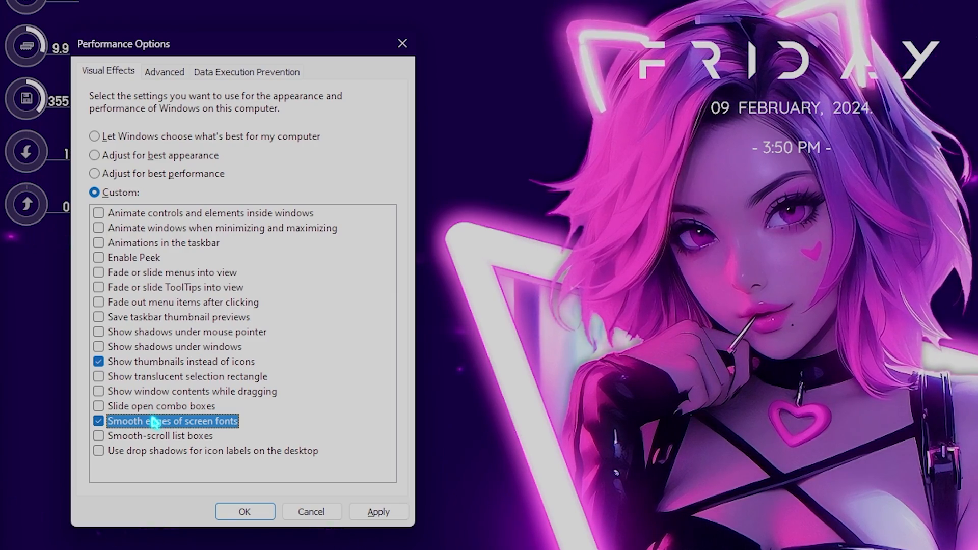
left_click(378, 511)
type("sys")
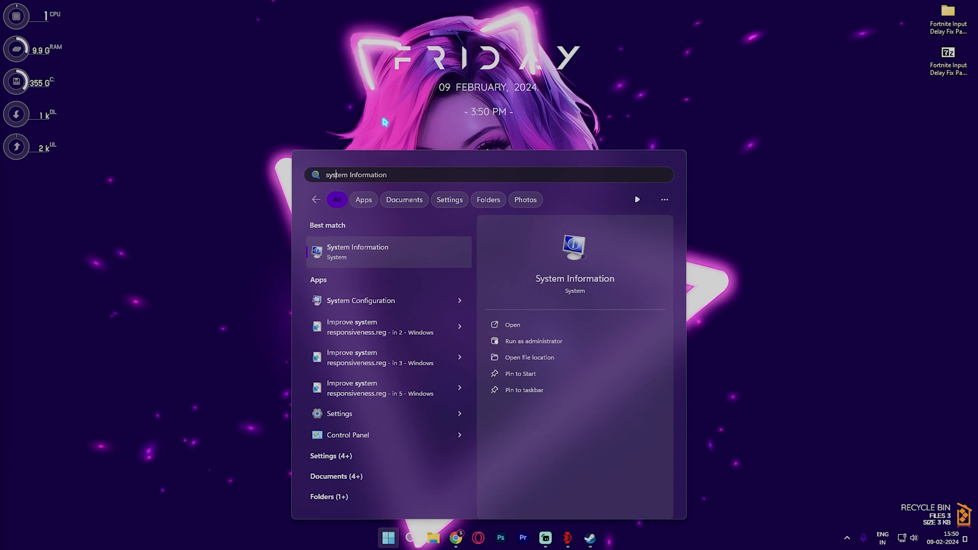
In msconfig Boot advanced options, set the number of processors to 24 and confirm.
left_click(361, 300)
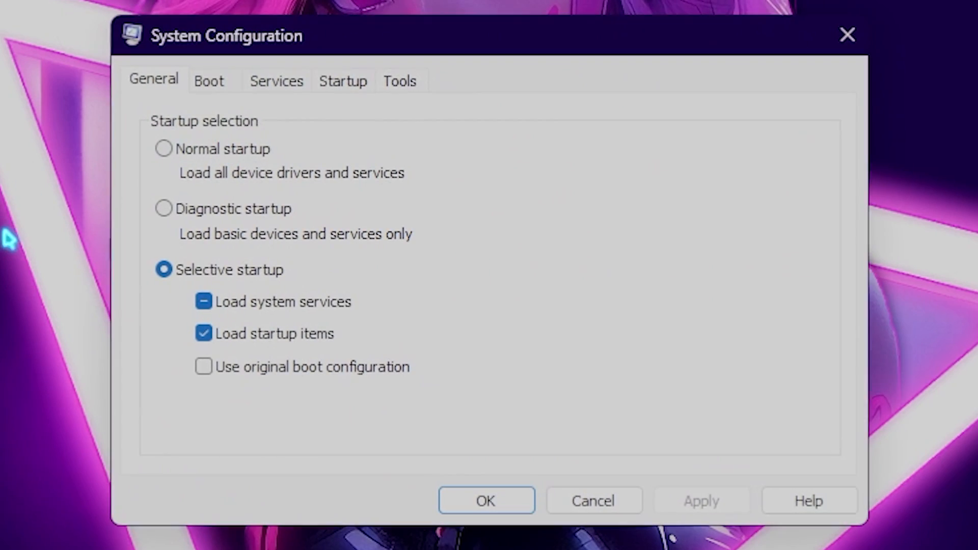
left_click(209, 80)
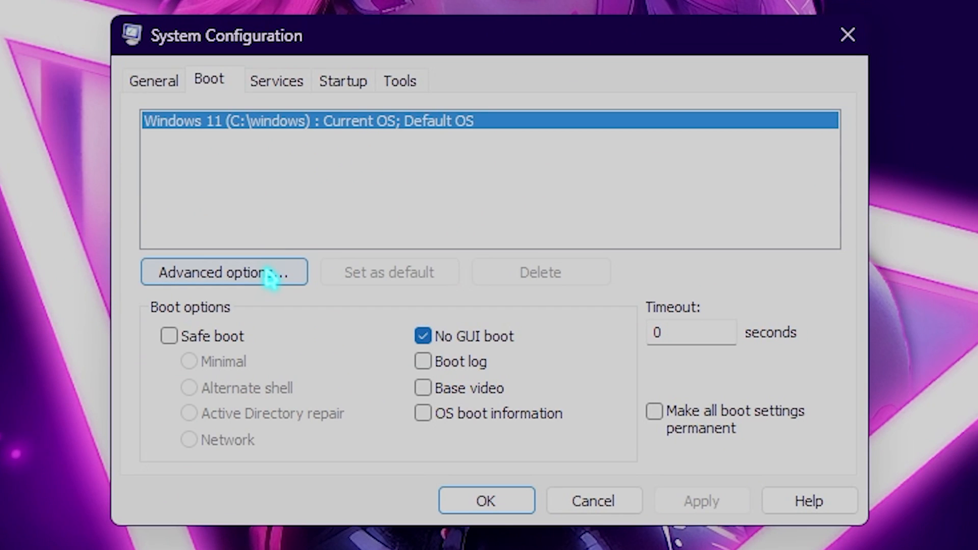
left_click(223, 271)
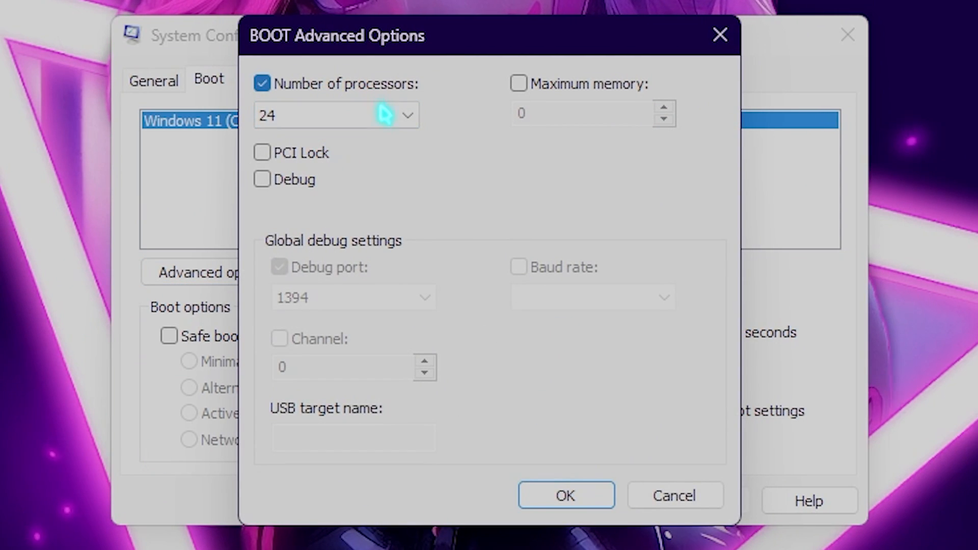
mouse_move(265, 209)
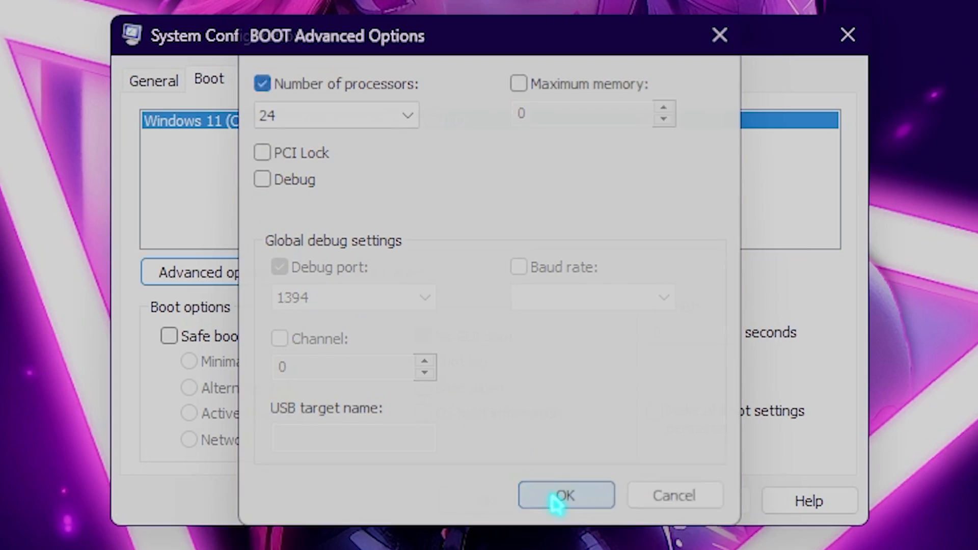
left_click(565, 494)
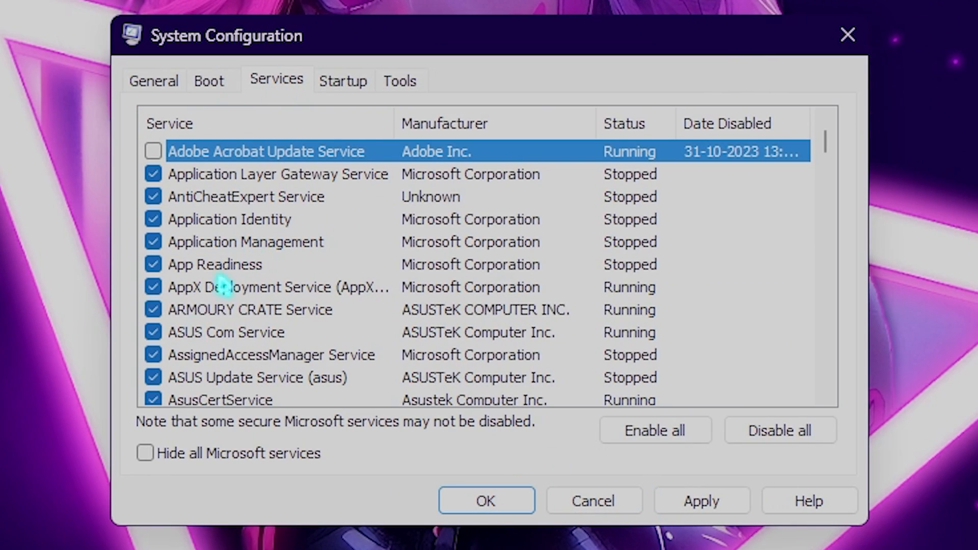
Hide all Microsoft services, review the remaining third-party services and apply with OK.
left_click(144, 452)
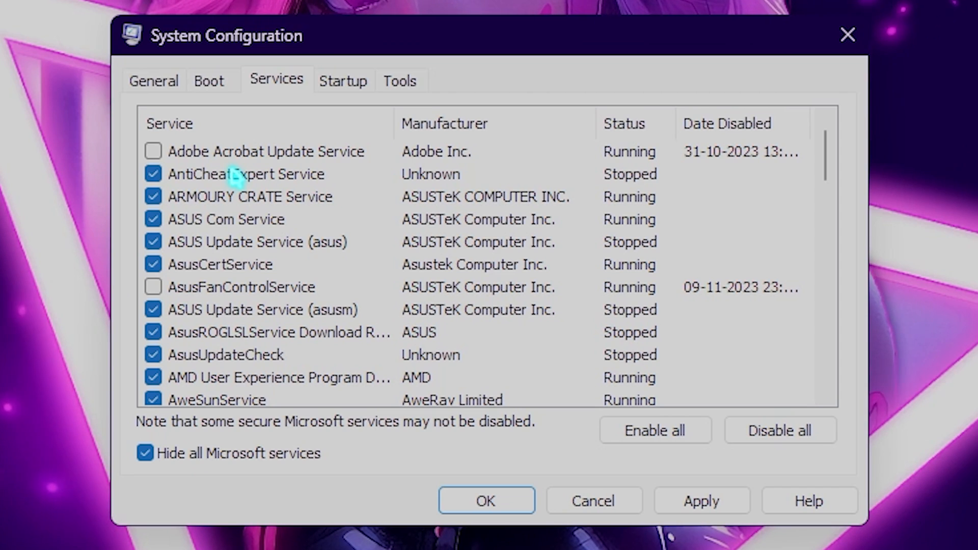
scroll("down", 3)
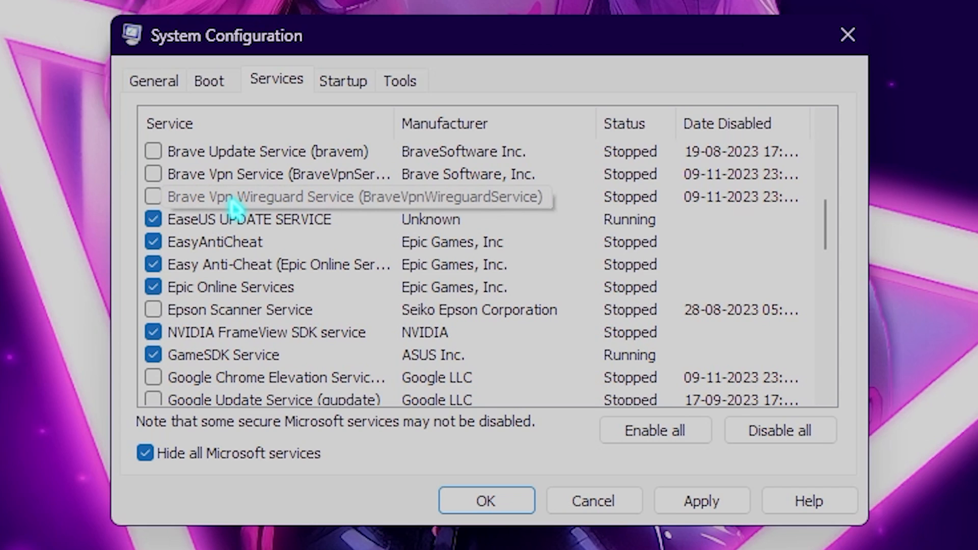
scroll("down", 3)
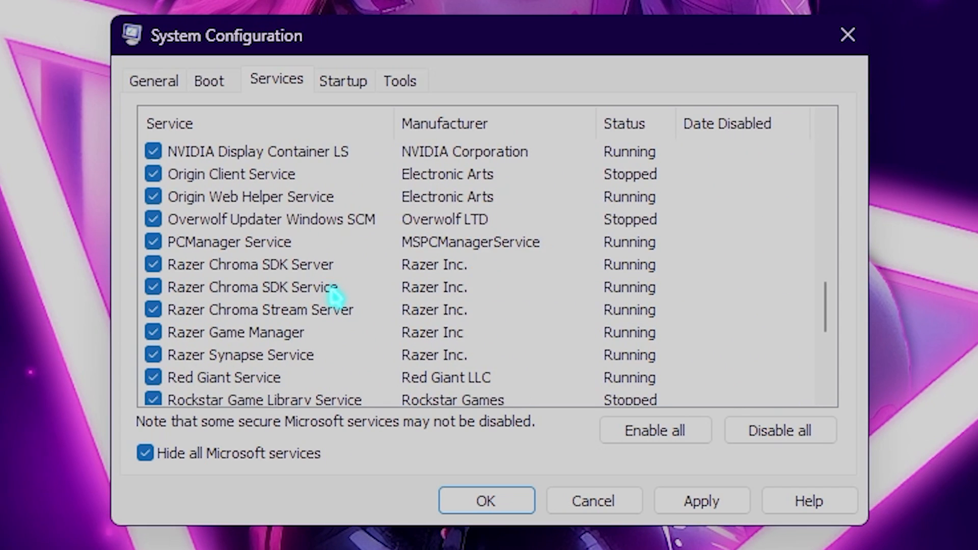
scroll("up", 3)
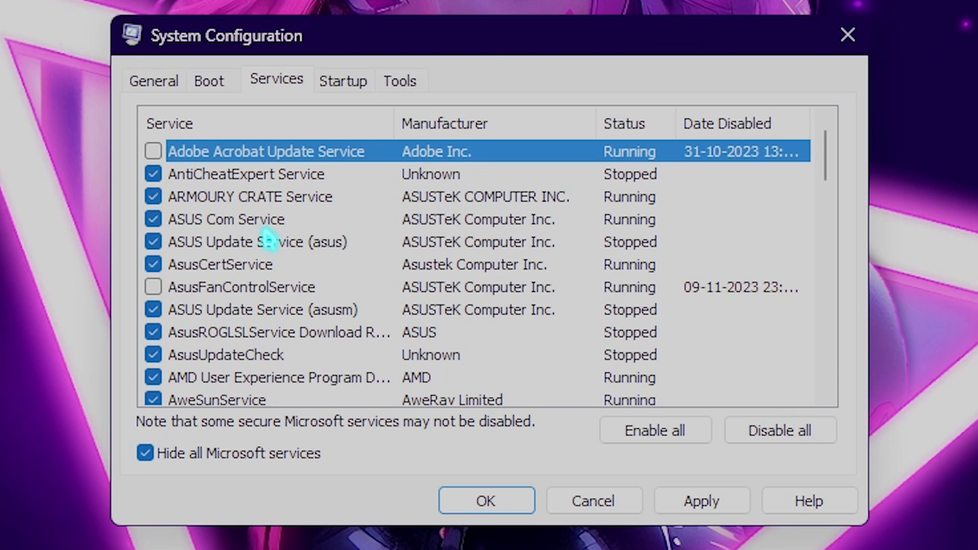
scroll("down", 3)
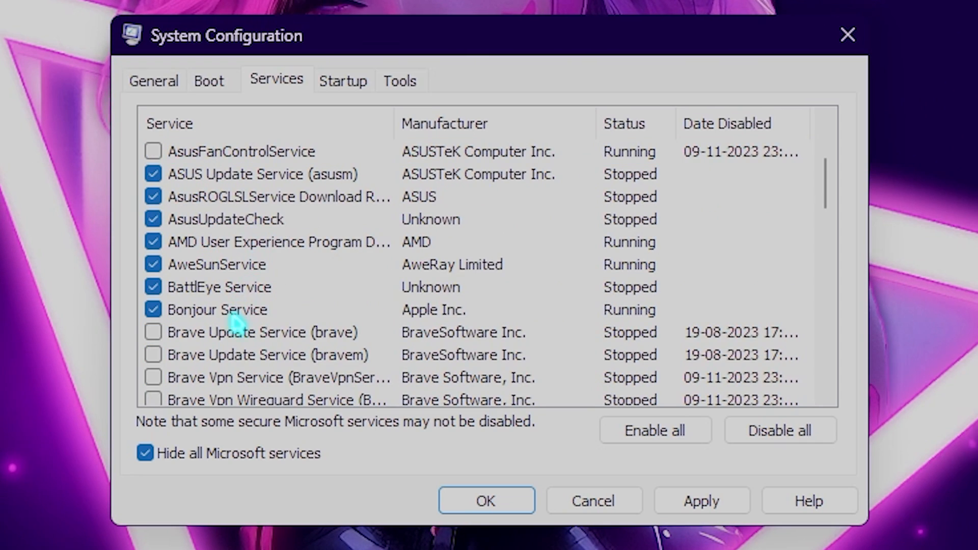
mouse_move(243, 293)
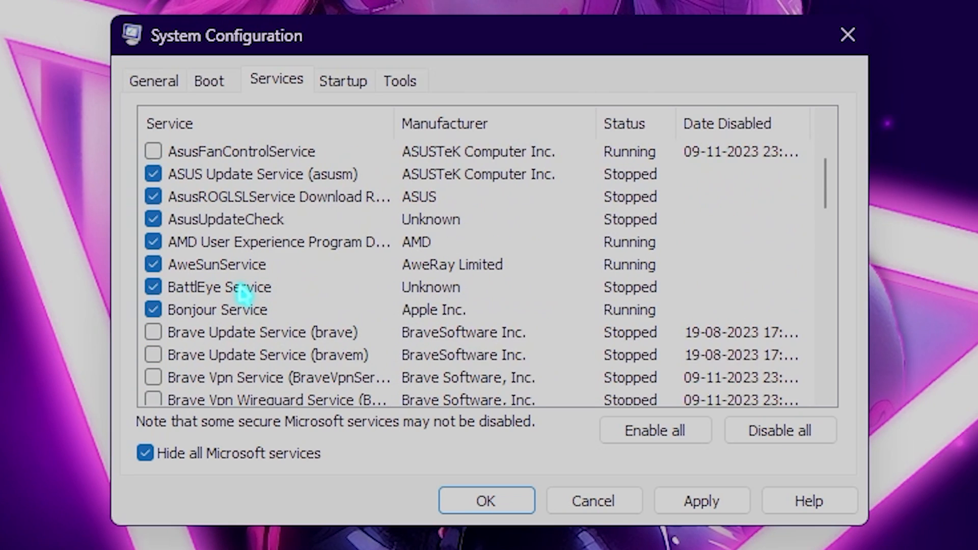
scroll("down", 3)
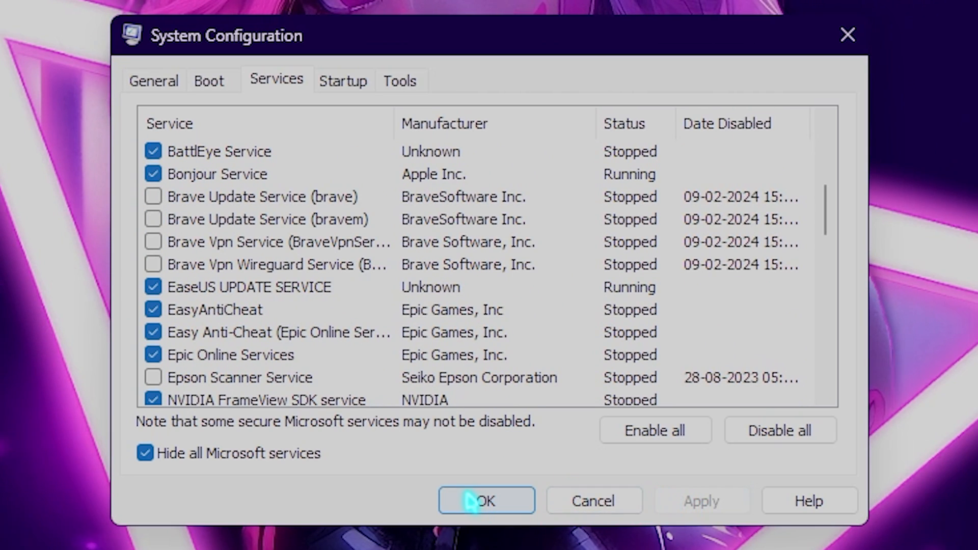
left_click(486, 500)
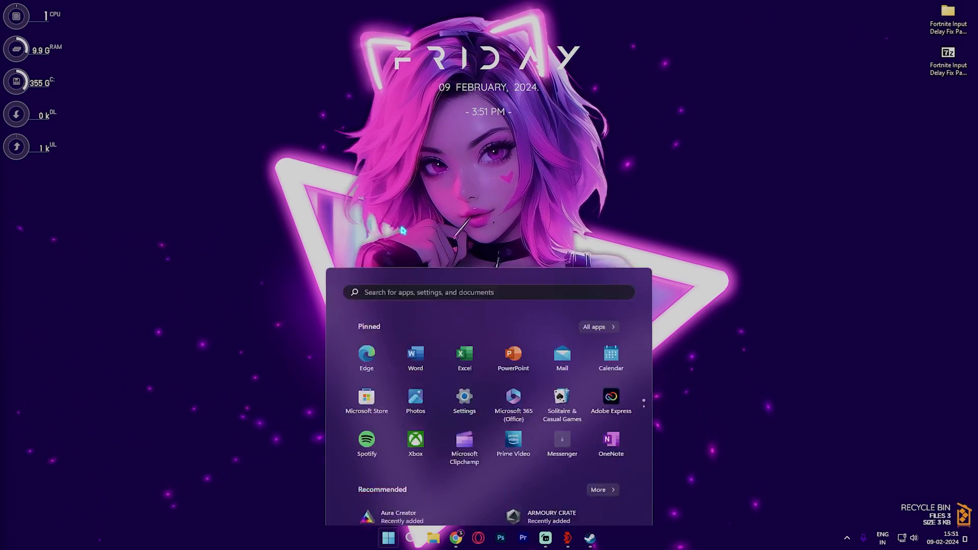
Search 'start' from the Start menu to reach the Startup apps settings.
type("start")
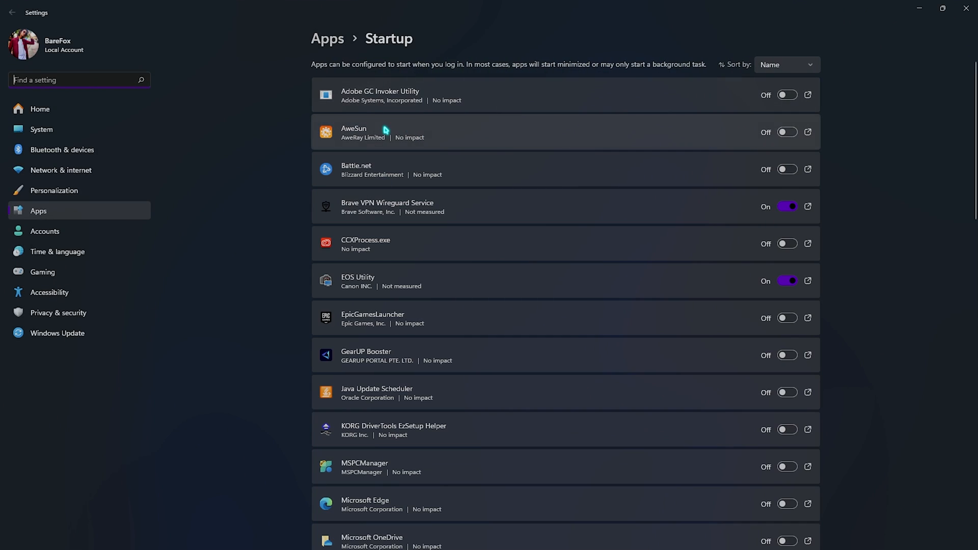
mouse_move(437, 107)
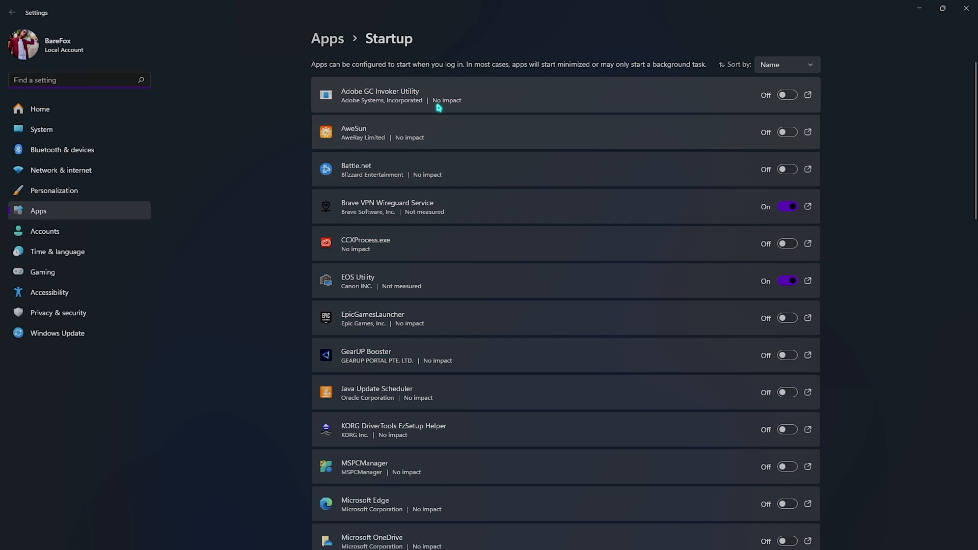
mouse_move(752, 121)
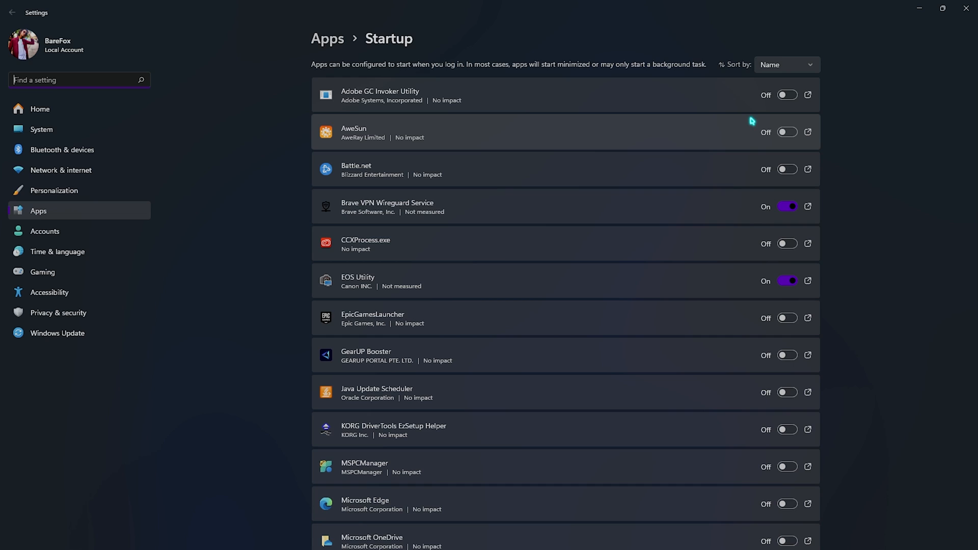
mouse_move(672, 149)
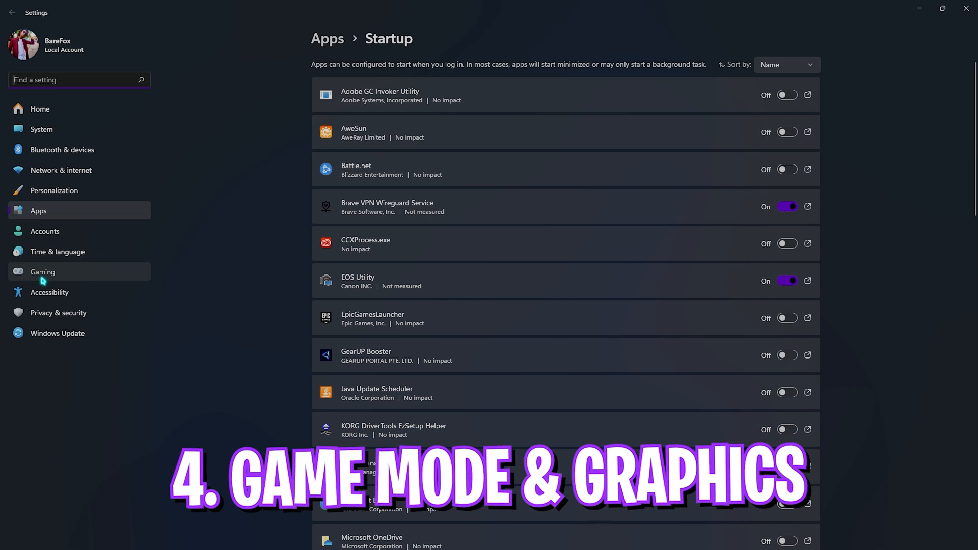
Go to Gaming > Game Mode > Graphics and open Change default graphics settings.
left_click(42, 271)
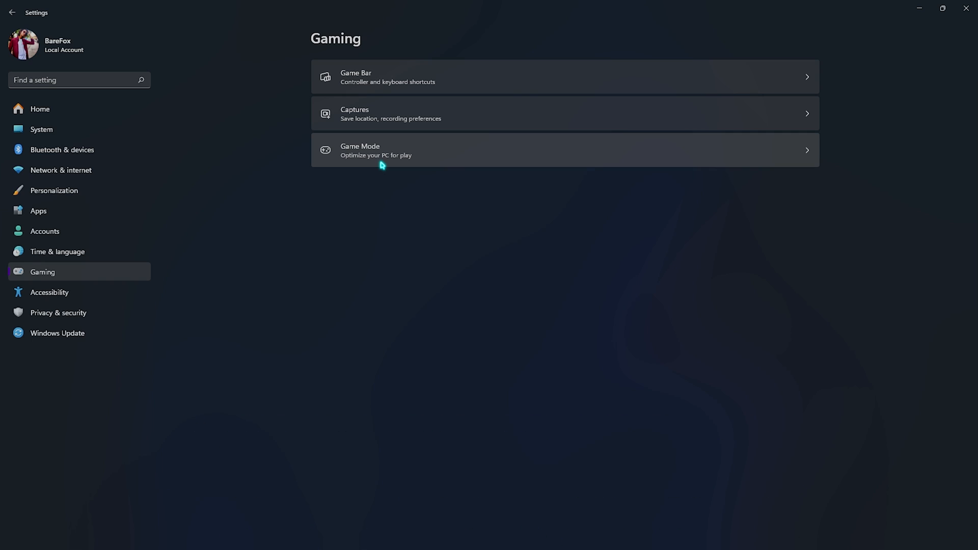
left_click(377, 149)
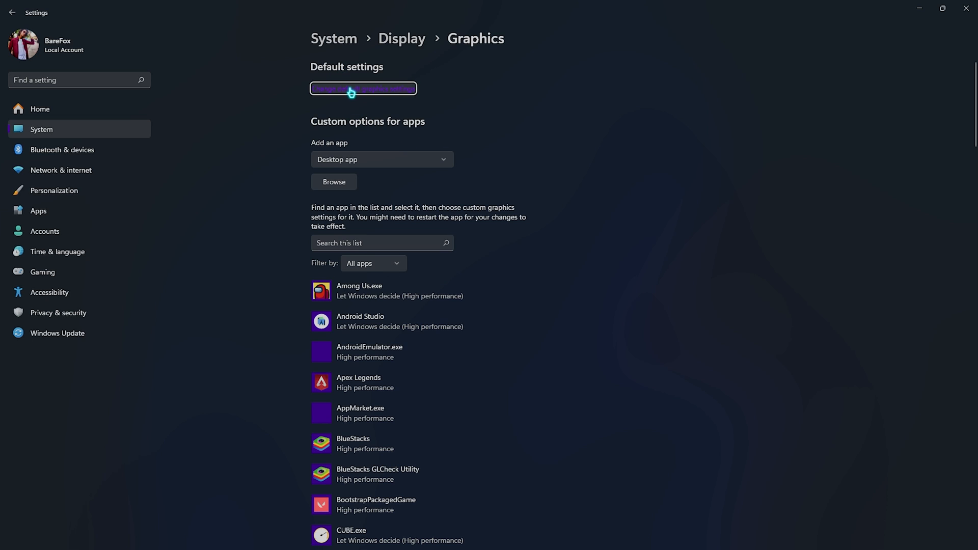
left_click(363, 88)
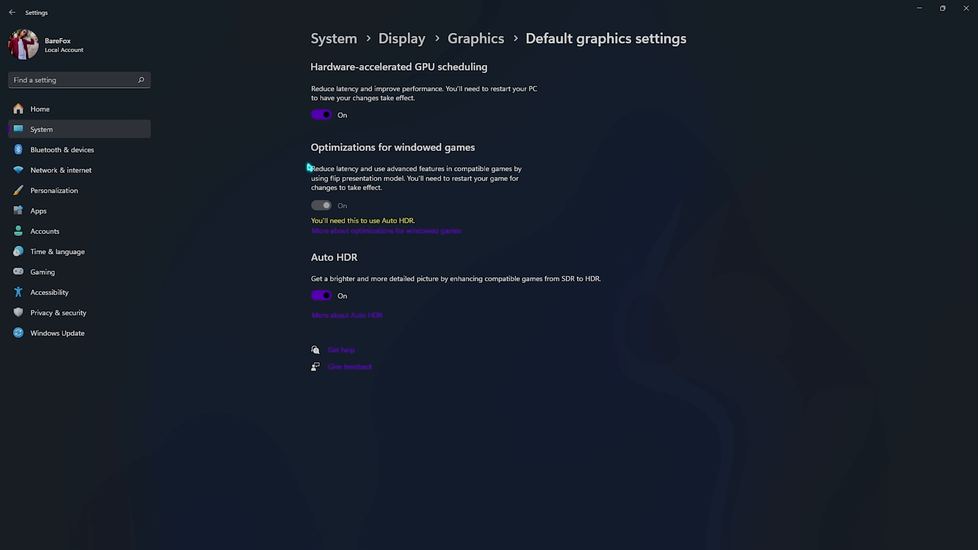
mouse_move(463, 169)
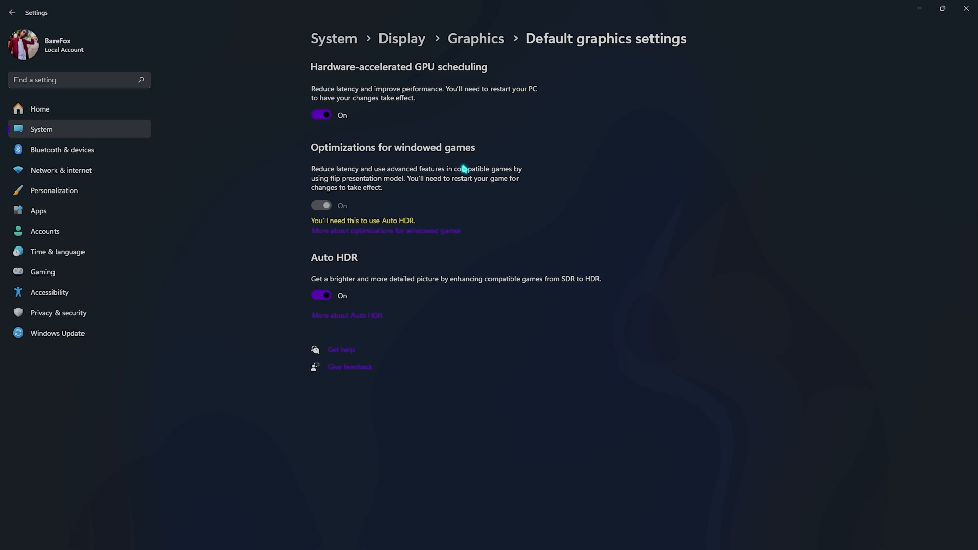
mouse_move(386, 168)
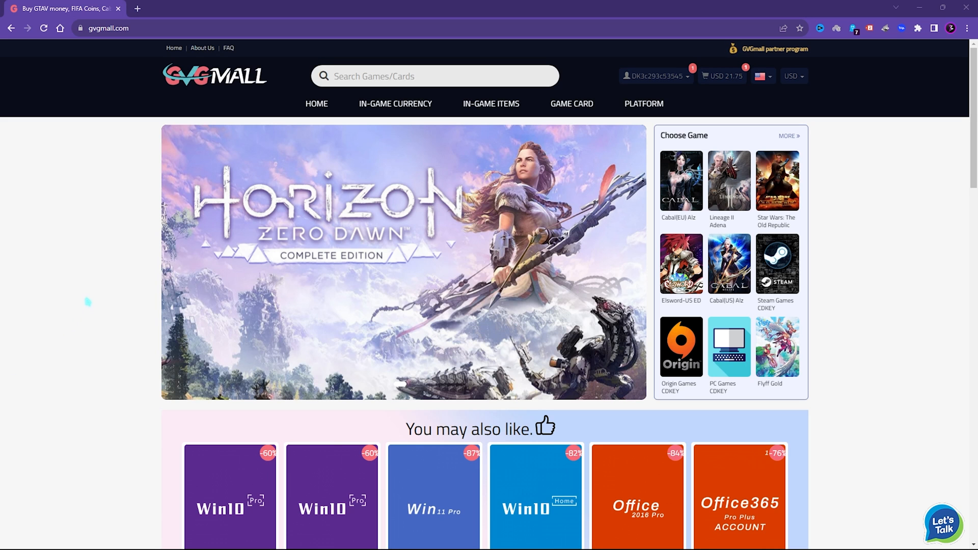
Scroll through the GVGMall home page past the banner and key listings.
scroll("down", 3)
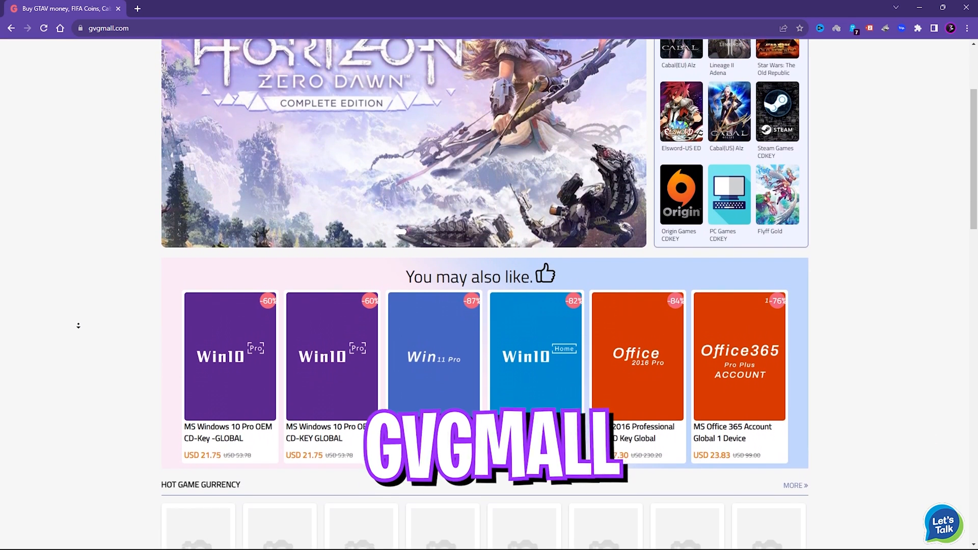
scroll("down", 3)
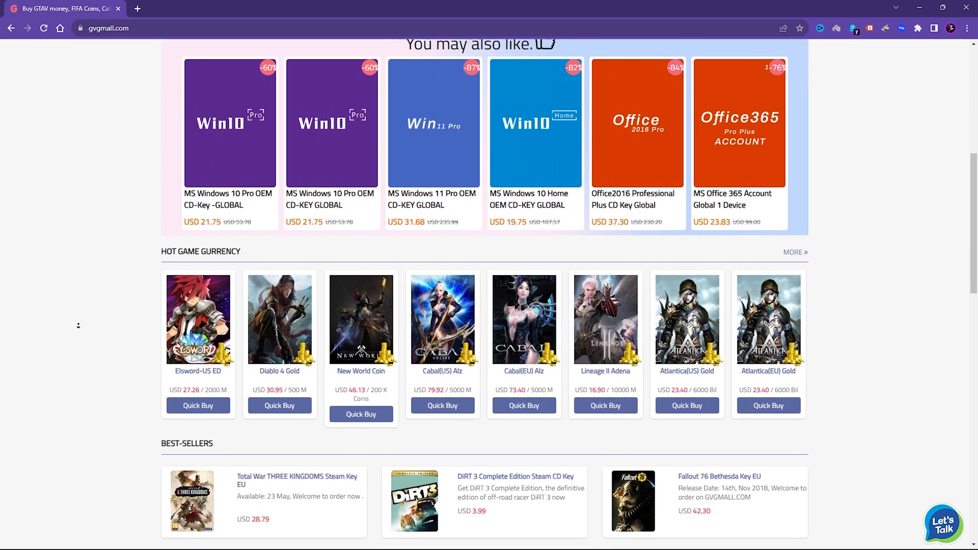
scroll("down", 3)
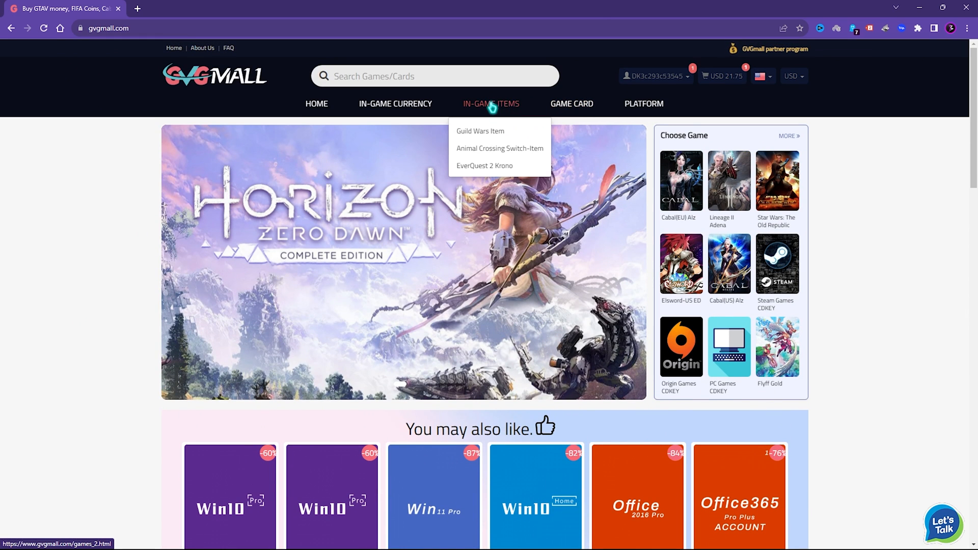
mouse_move(642, 104)
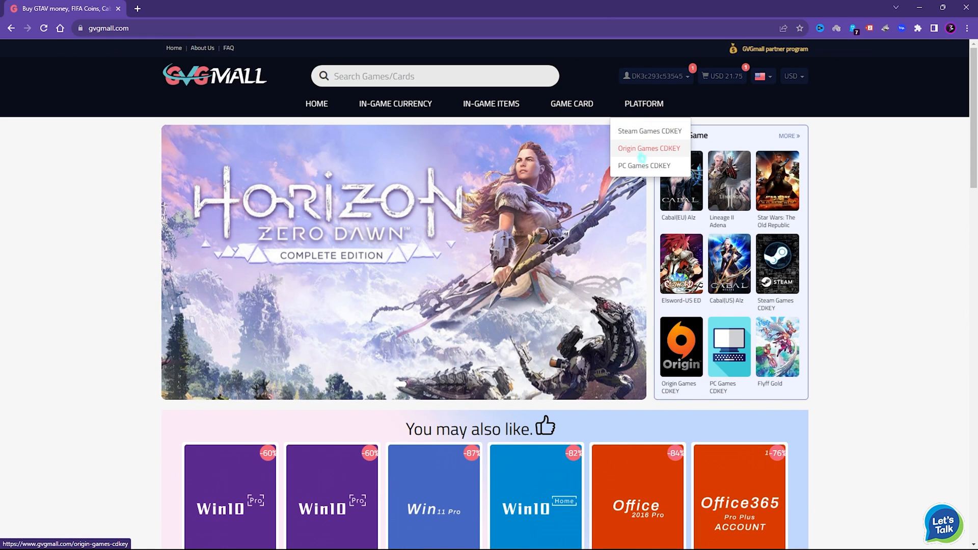
mouse_move(491, 104)
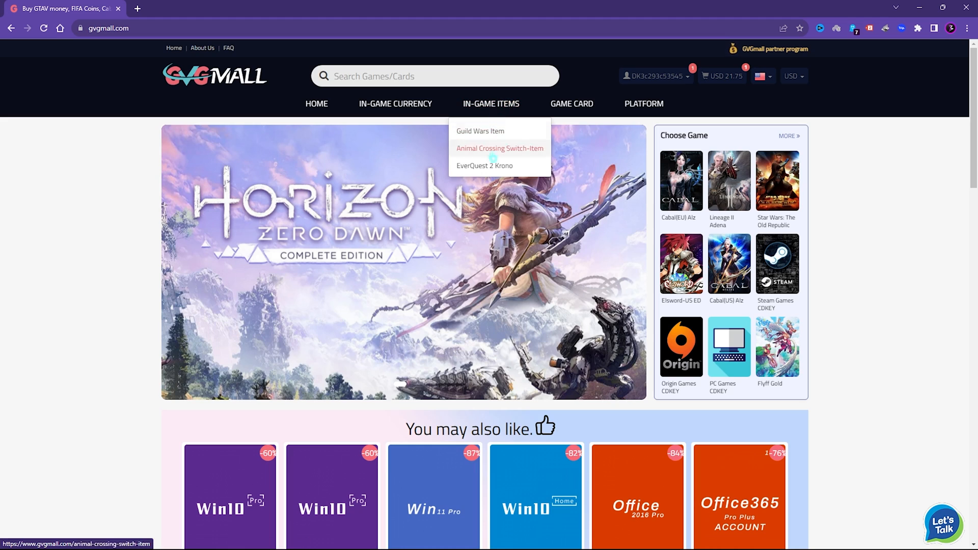
mouse_move(394, 103)
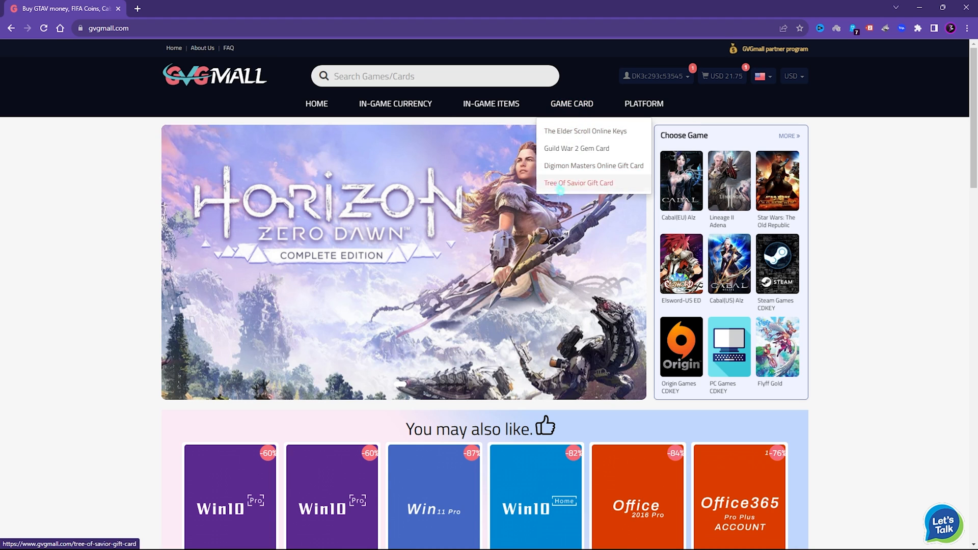
mouse_move(394, 103)
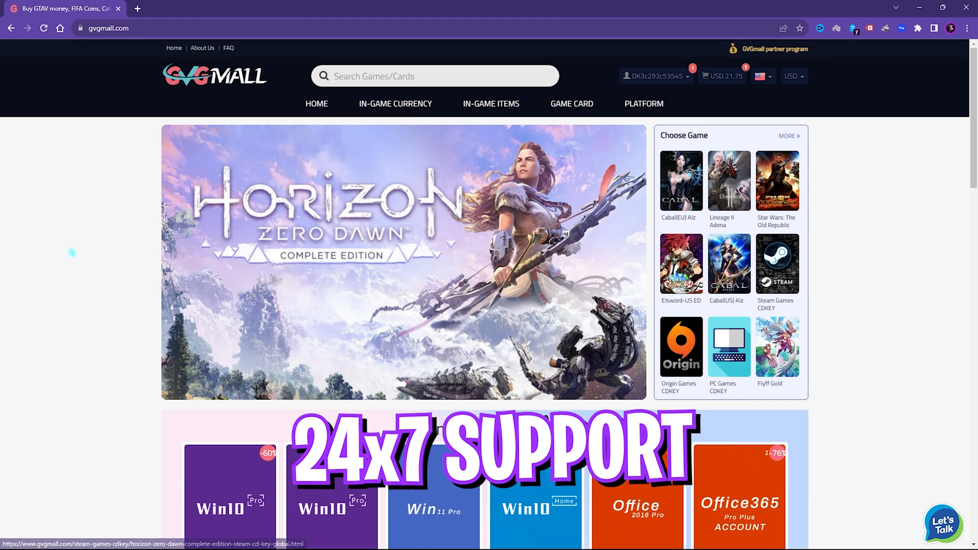
scroll("down", 3)
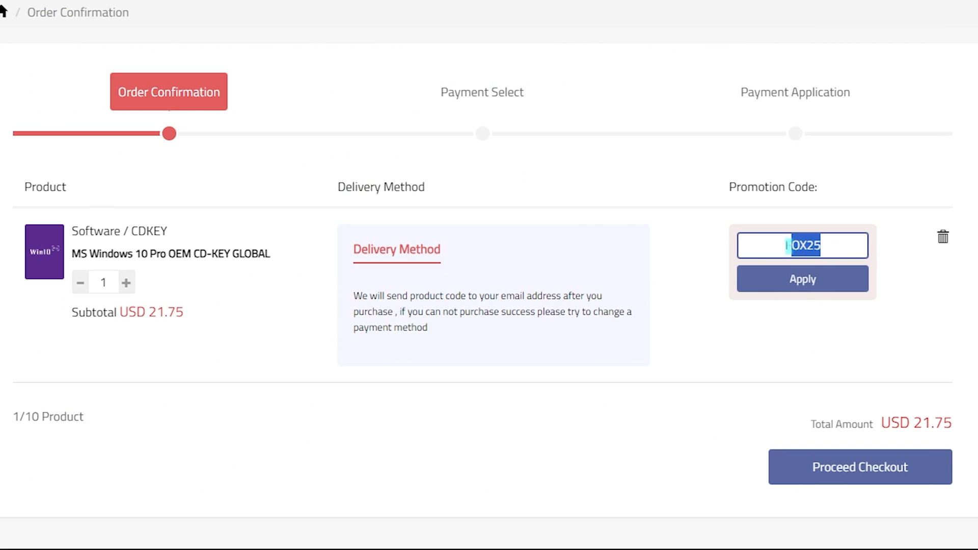
Apply the FOX25 promotion code, cutting the Windows 10 Pro OEM key to USD 16.31.
left_click(802, 278)
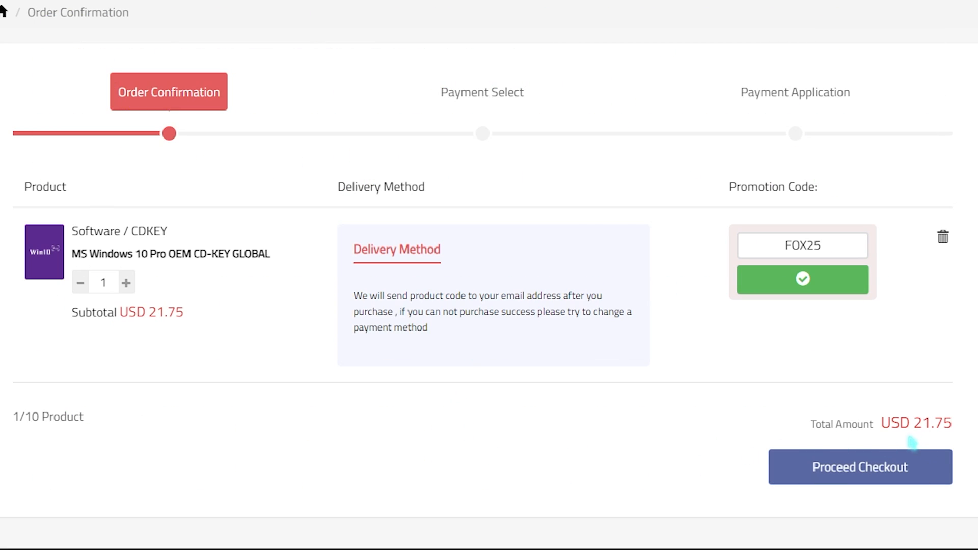
left_click(801, 280)
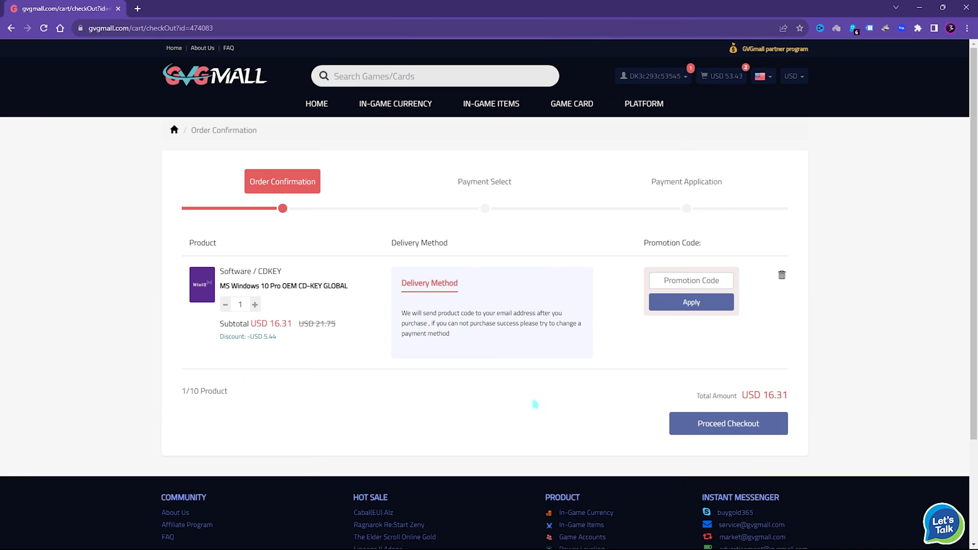
left_click(728, 423)
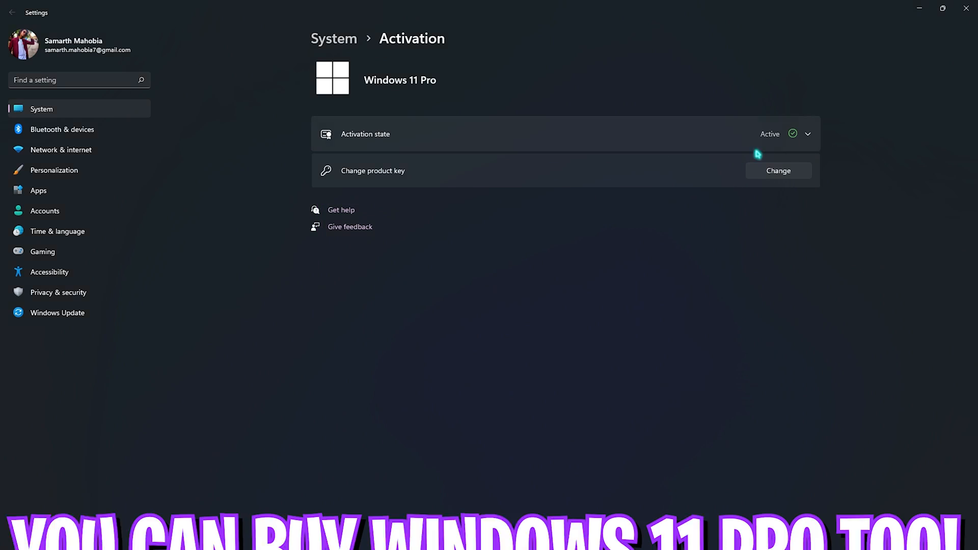
left_click(806, 133)
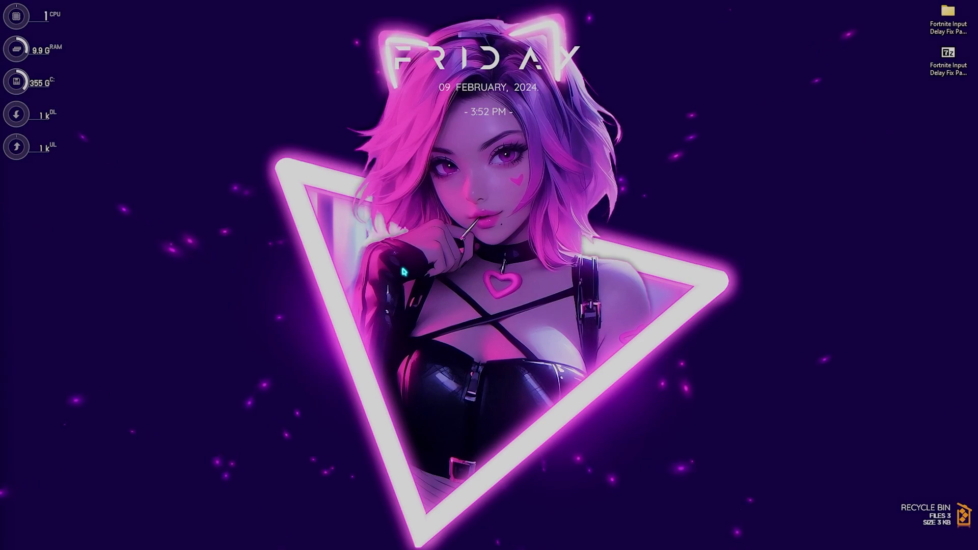
Open Device Manager and select Composite Bus Enumerator and High precision event timer under System devices.
left_click(387, 537)
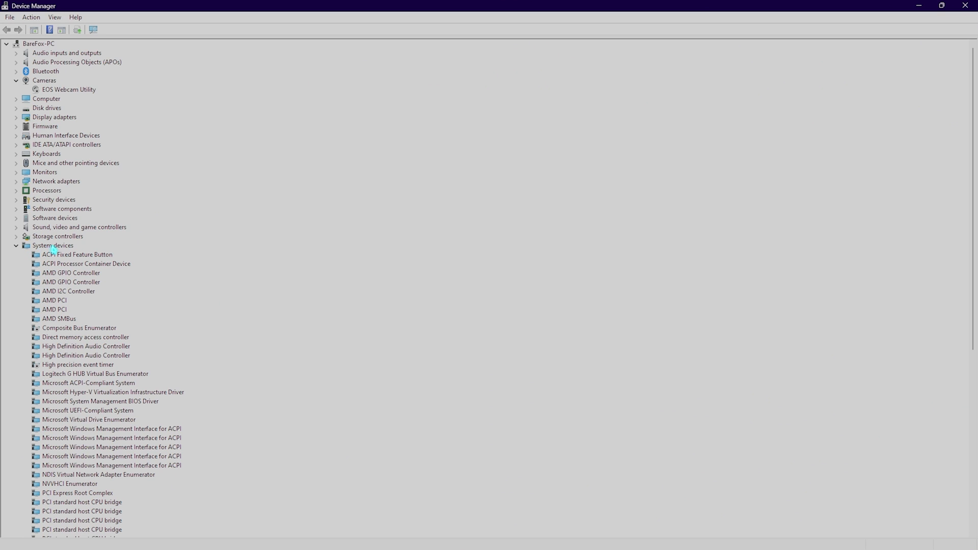
left_click(79, 328)
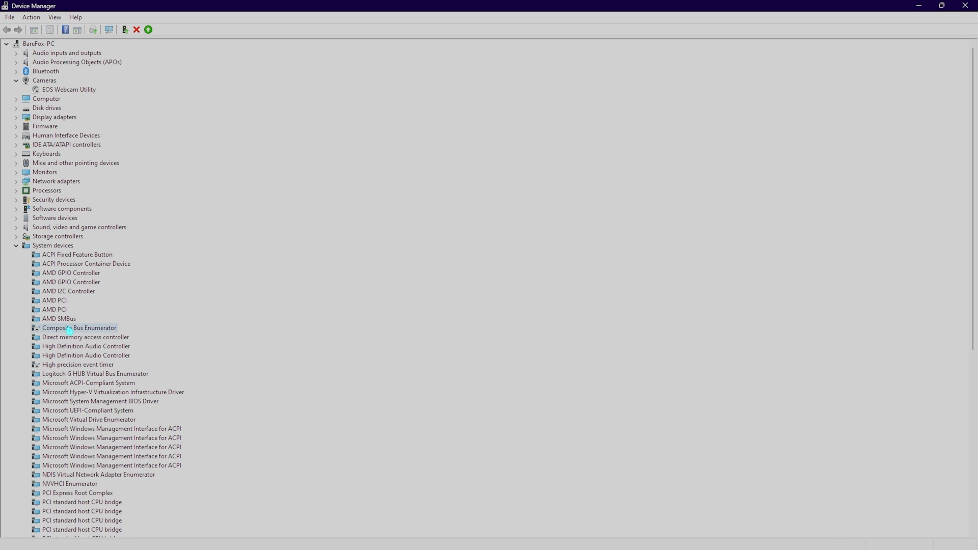
left_click(77, 364)
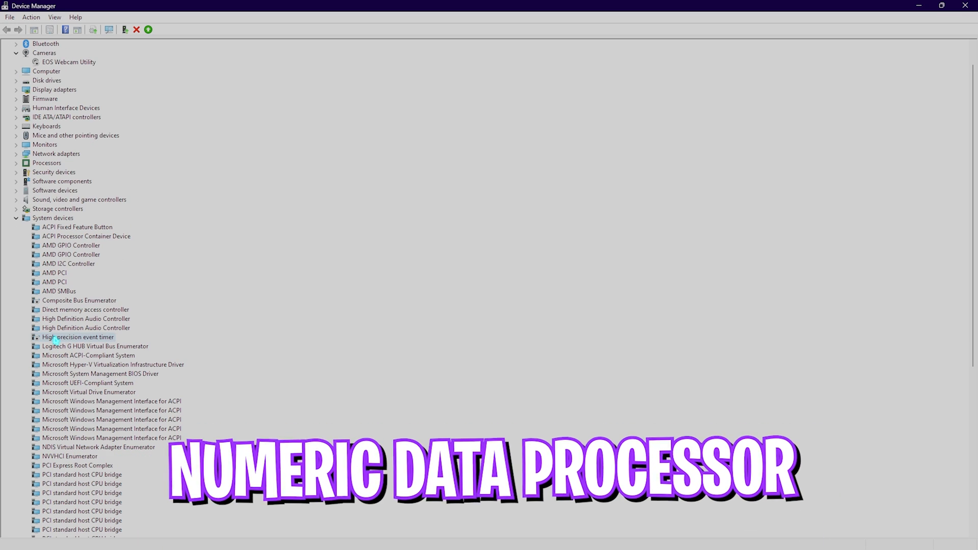
Bring up the High precision event timer's context menu to disable the device.
scroll("down", 3)
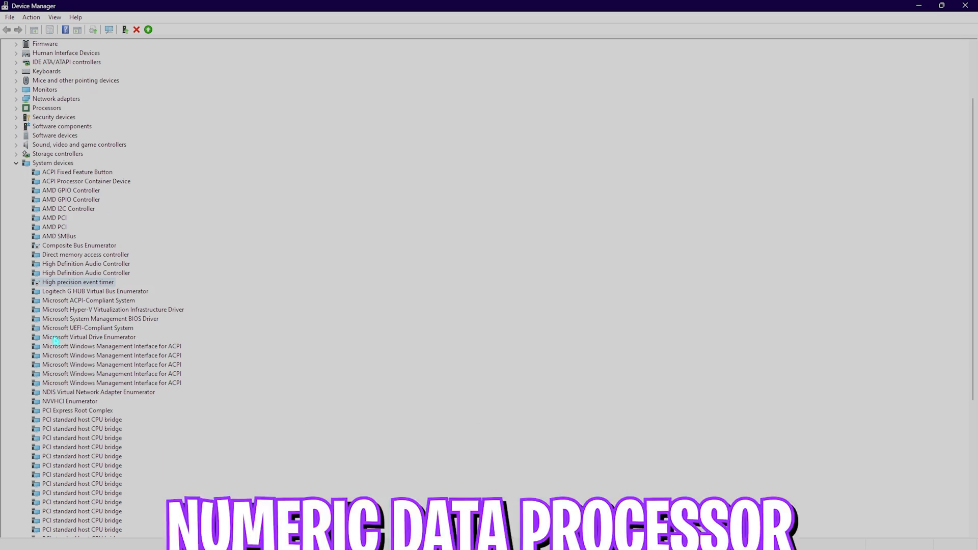
scroll("down", 3)
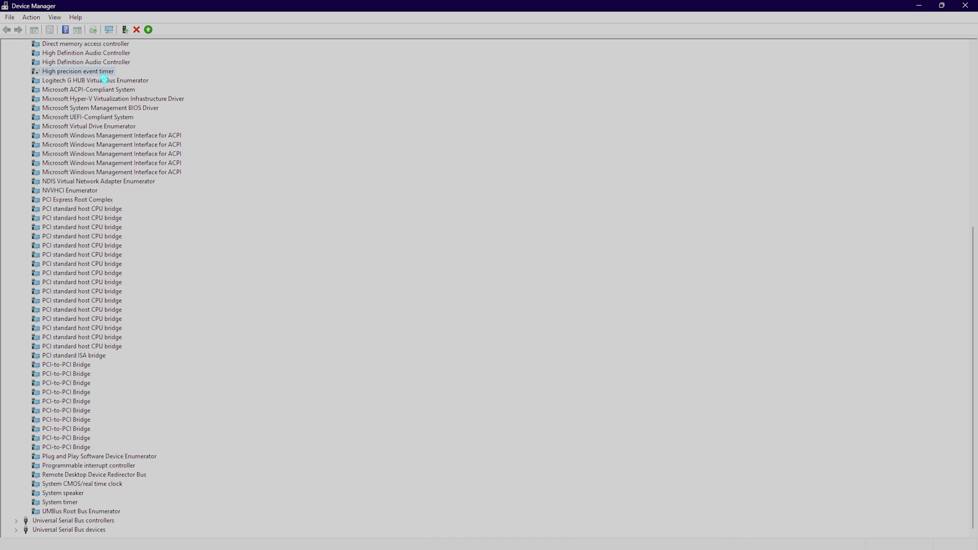
right_click(77, 71)
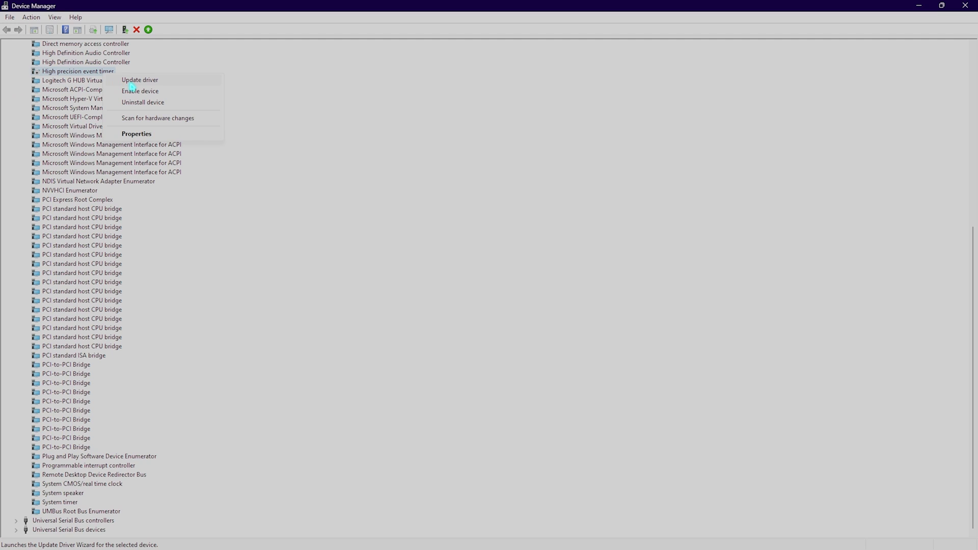
mouse_move(140, 91)
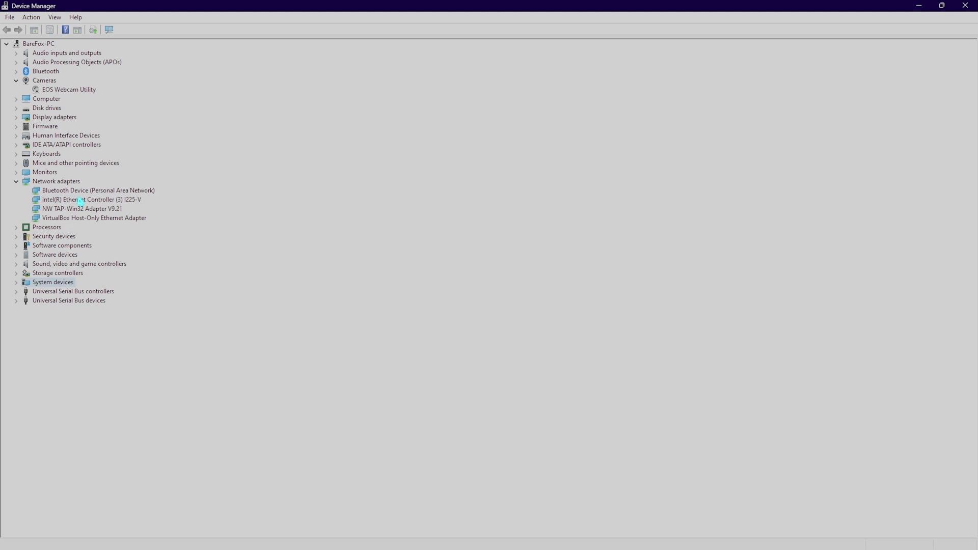
In the Intel Ethernet Controller's Power Management, disallow the computer turning it off, then confirm.
left_click(90, 199)
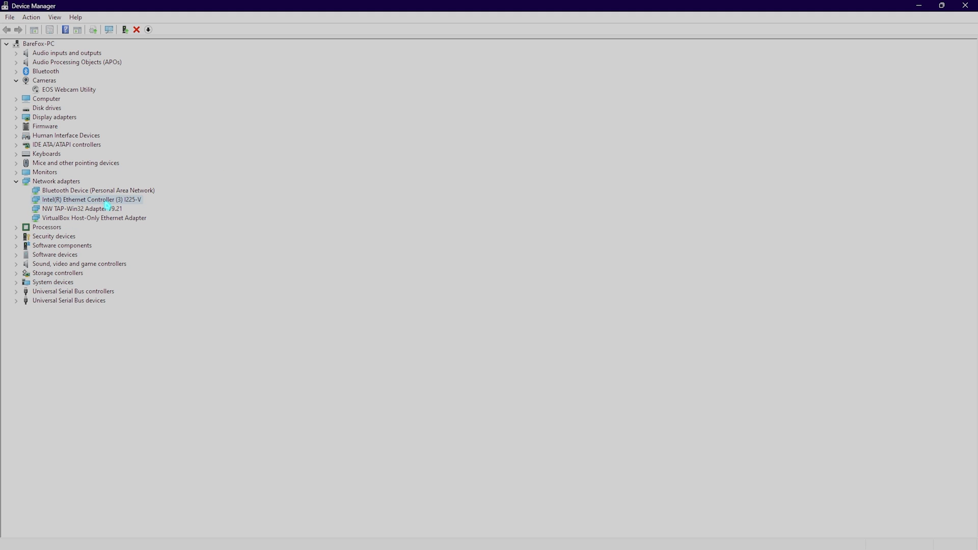
right_click(91, 199)
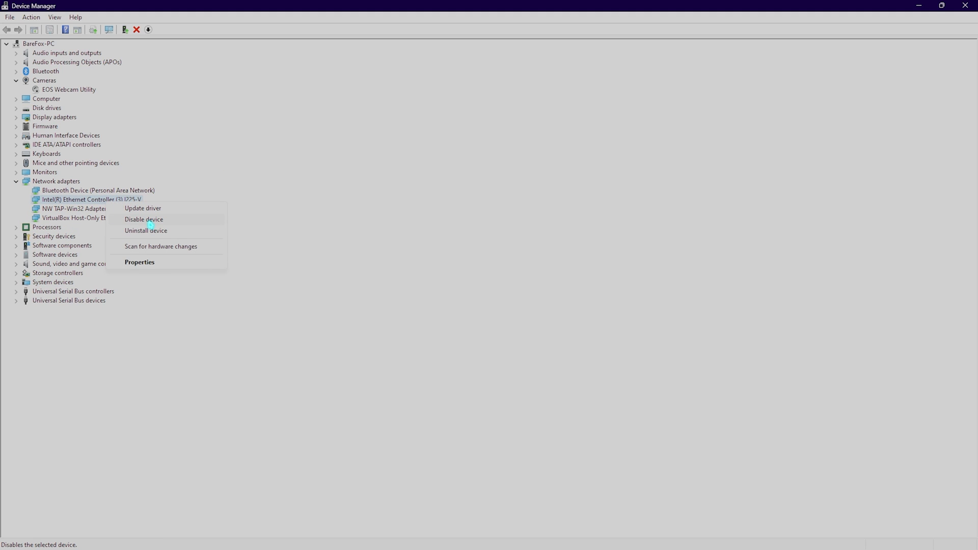
left_click(140, 262)
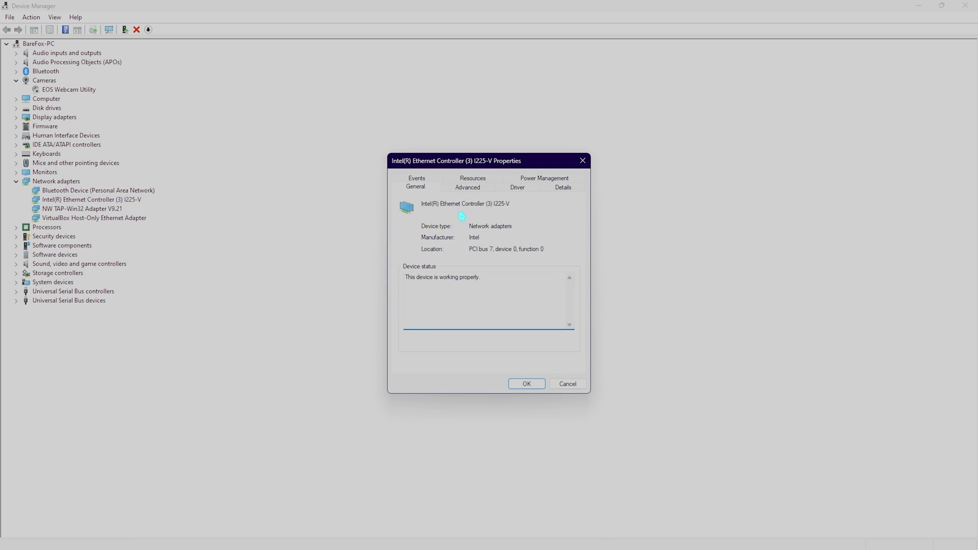
left_click(543, 178)
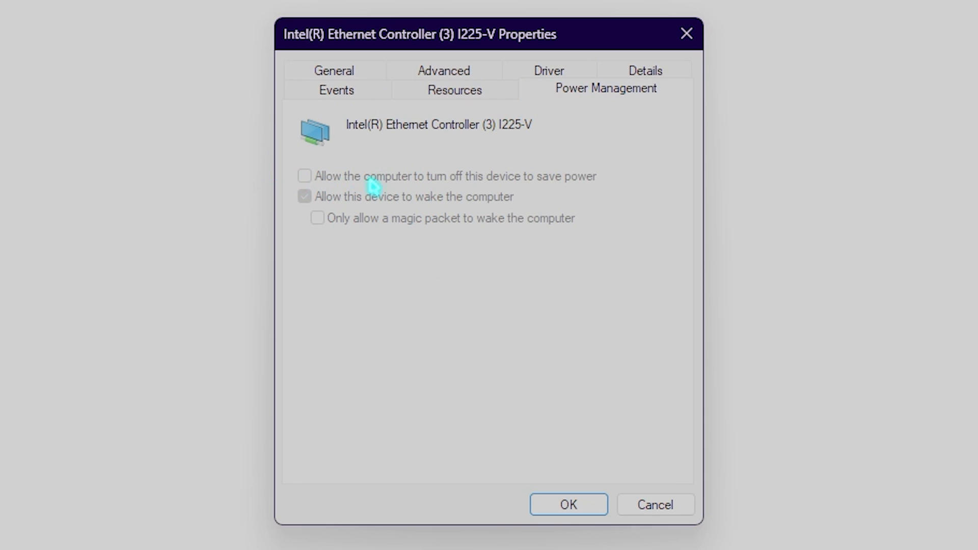
mouse_move(480, 187)
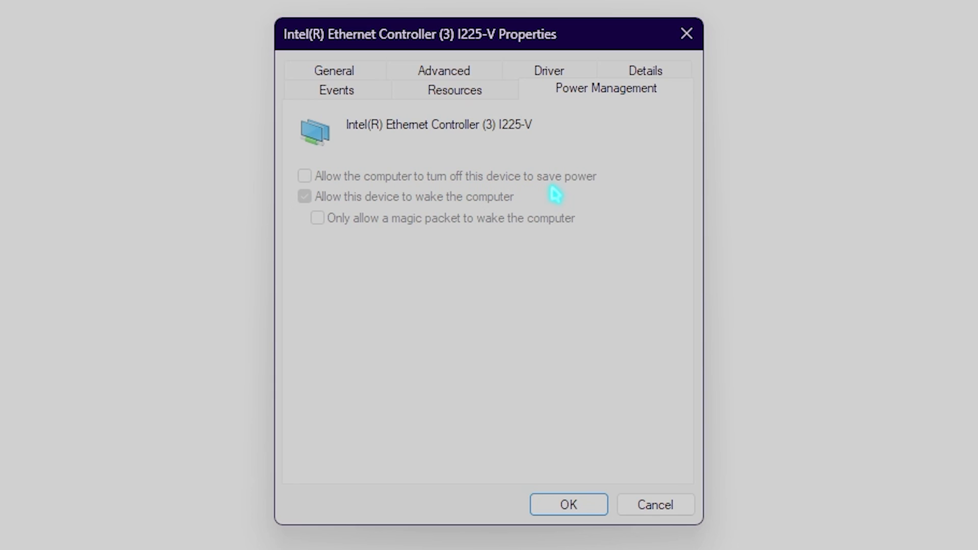
left_click(567, 504)
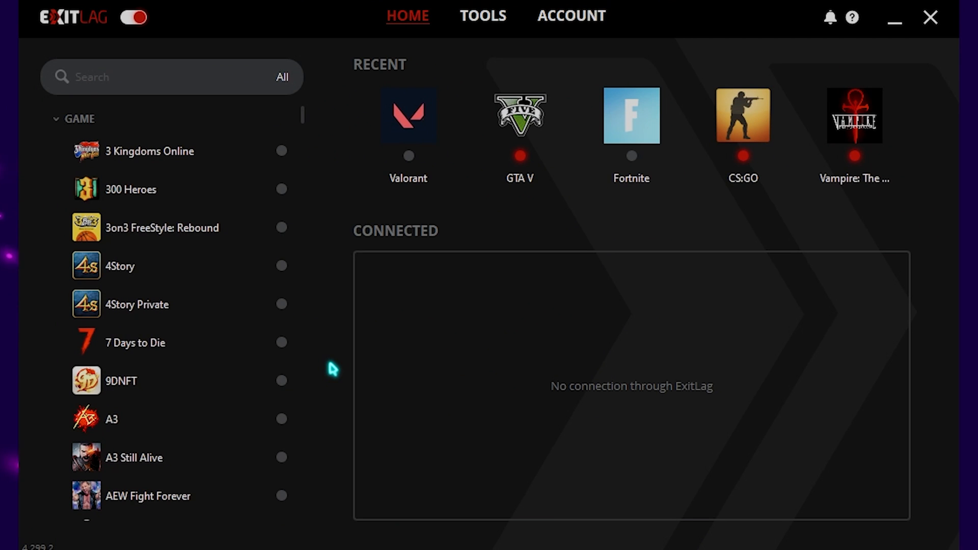
Search 'F' in ExitLag, open Fortnite's route setup with the Asia region and apply routes.
left_click(172, 77)
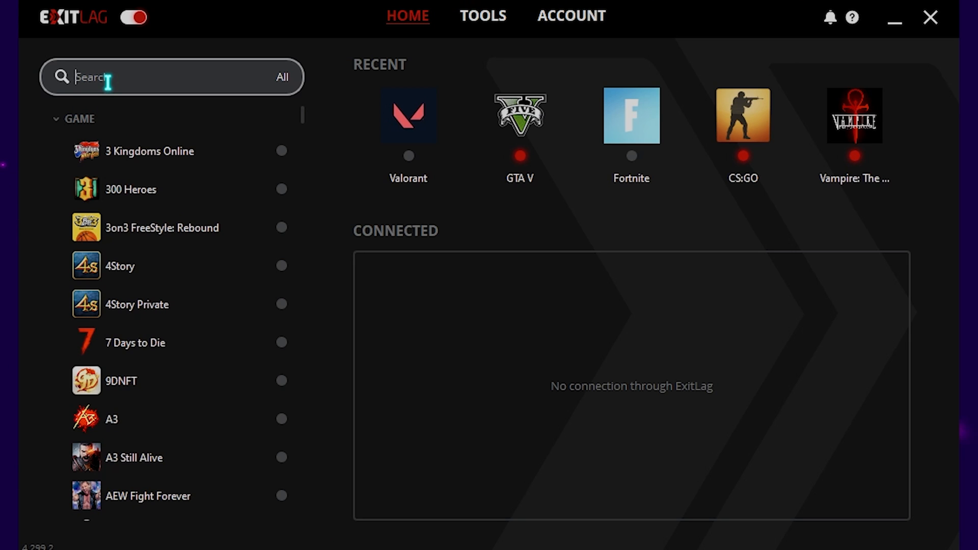
type("F")
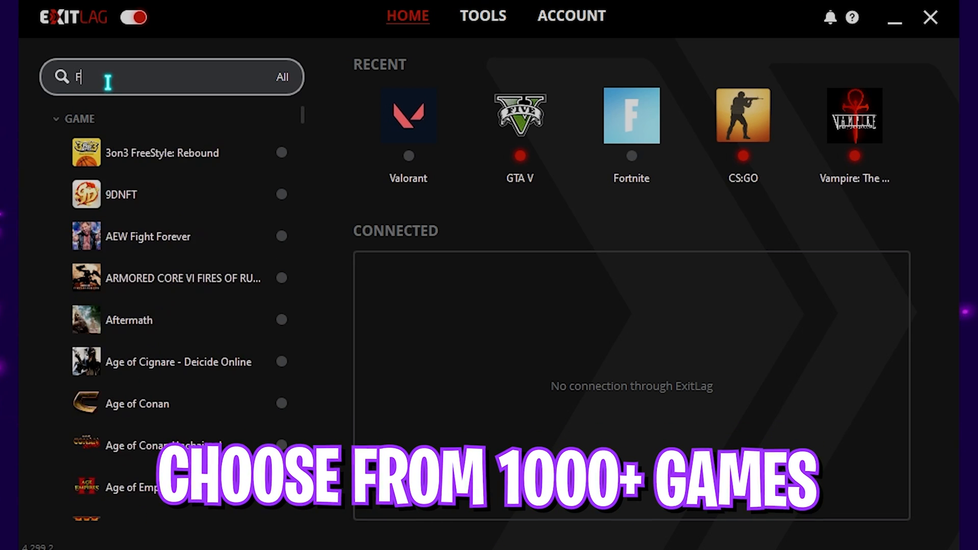
left_click(126, 152)
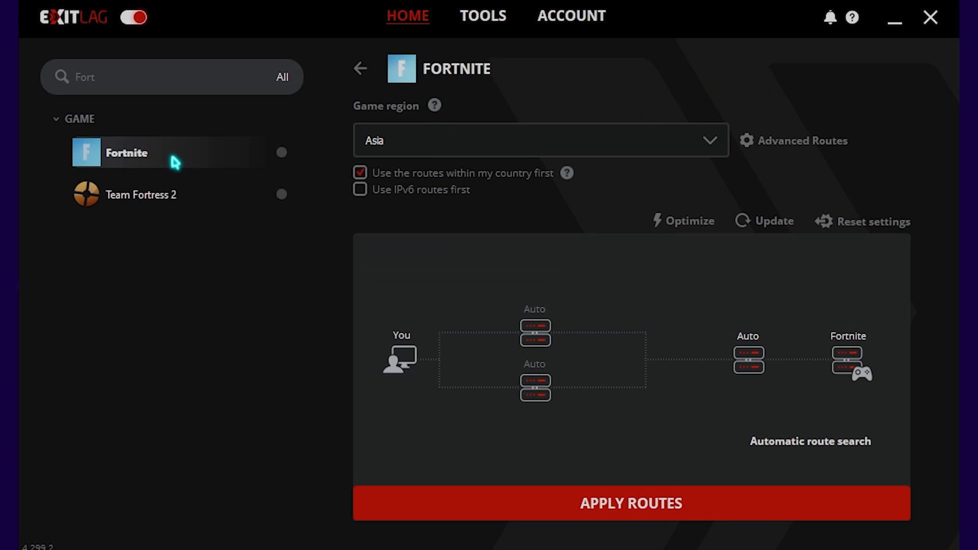
mouse_move(121, 177)
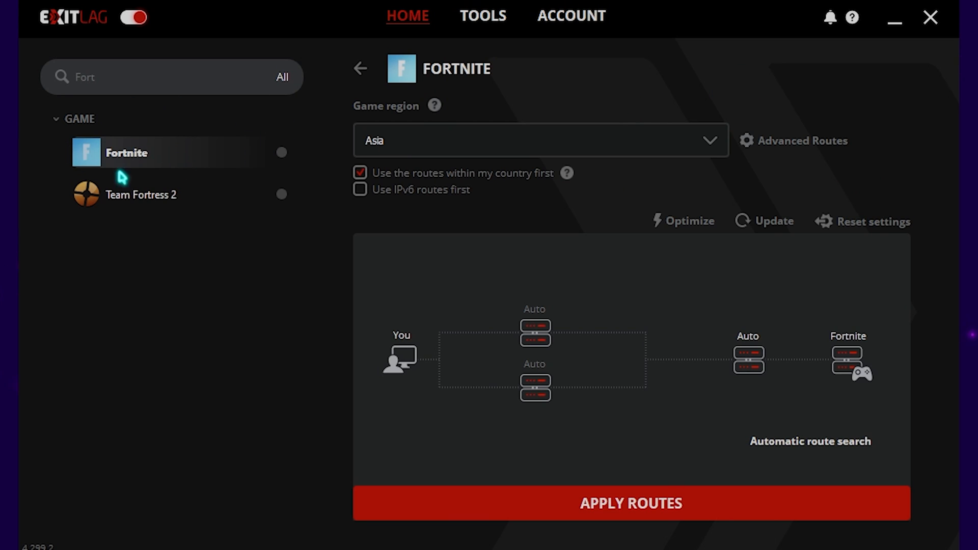
mouse_move(402, 141)
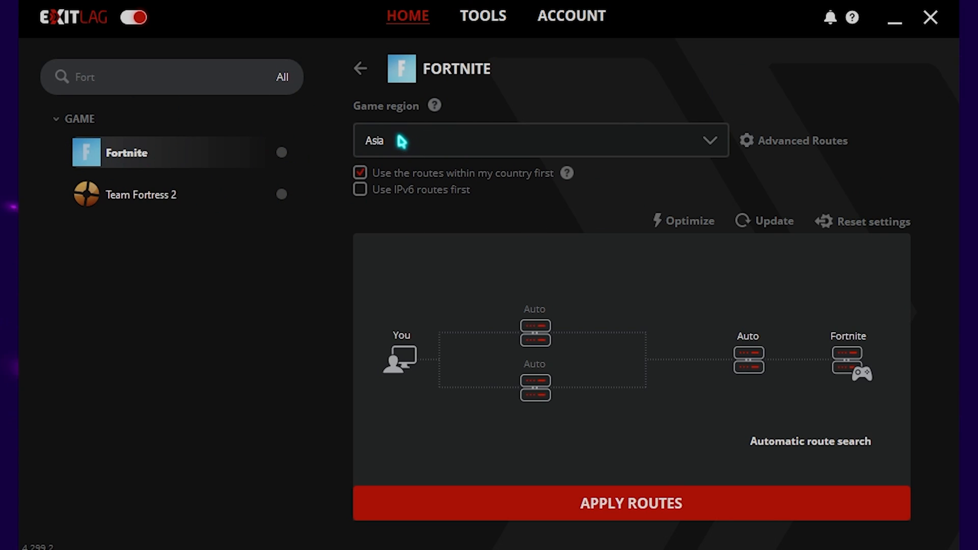
left_click(539, 140)
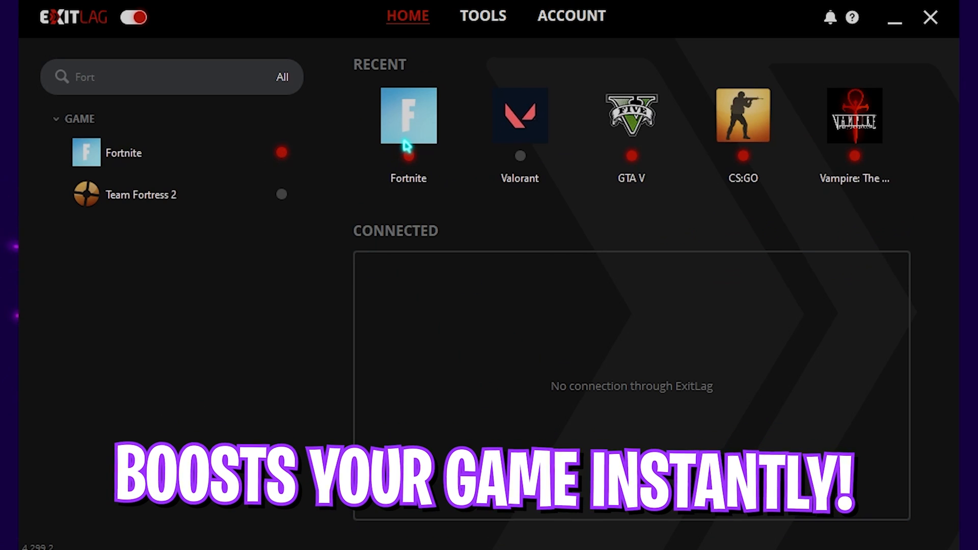
left_click(481, 16)
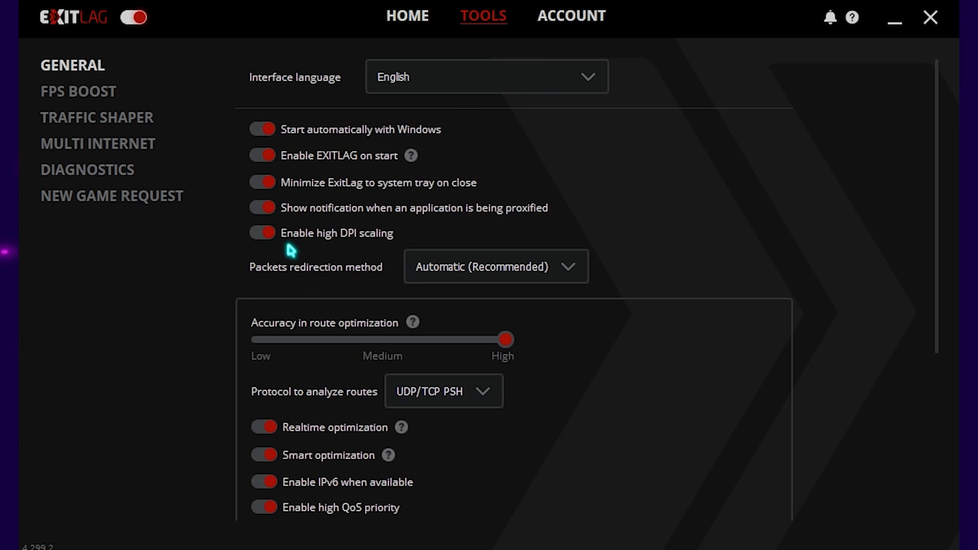
mouse_move(364, 392)
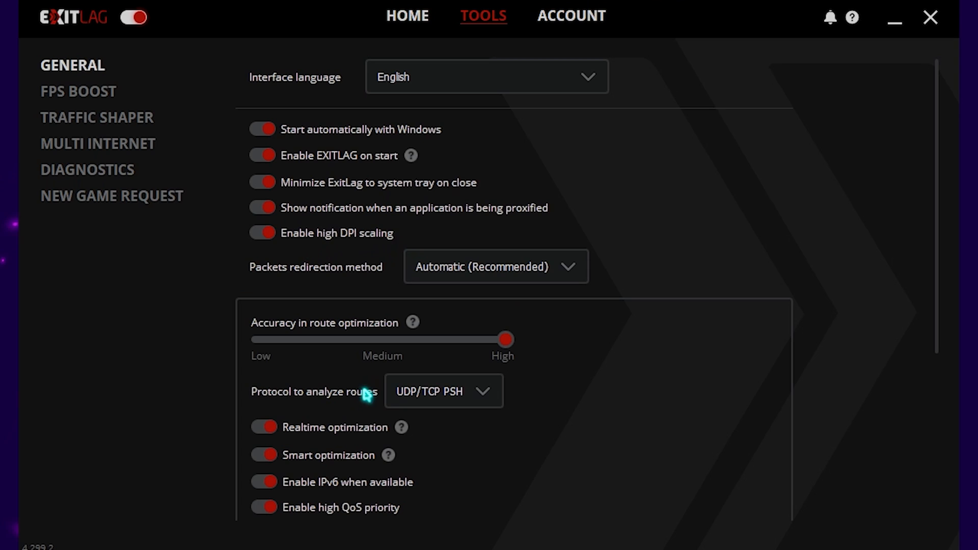
scroll("down", 3)
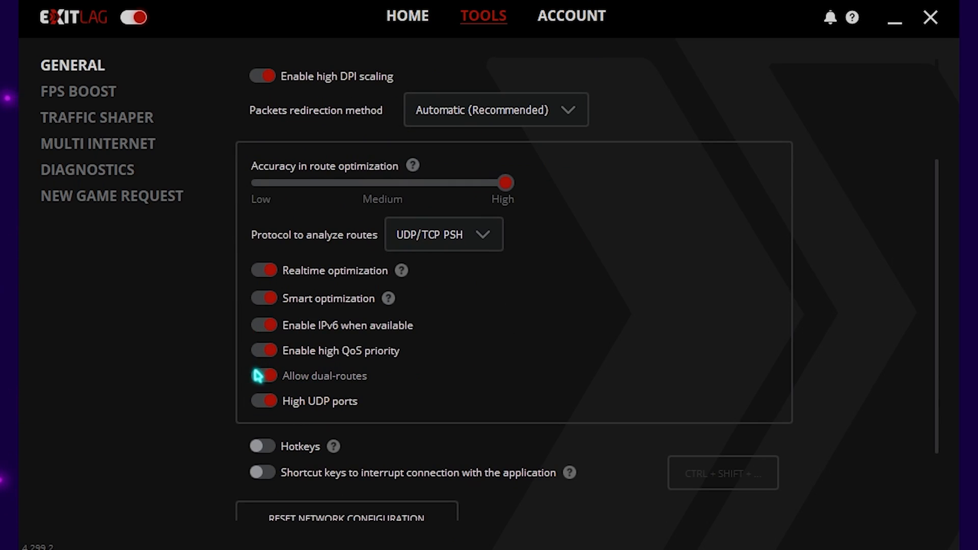
mouse_move(305, 299)
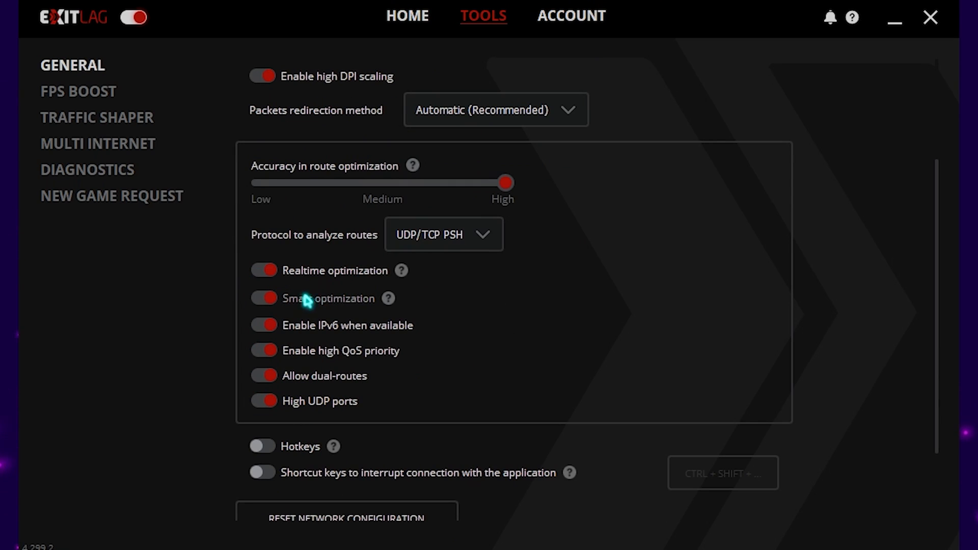
mouse_move(321, 359)
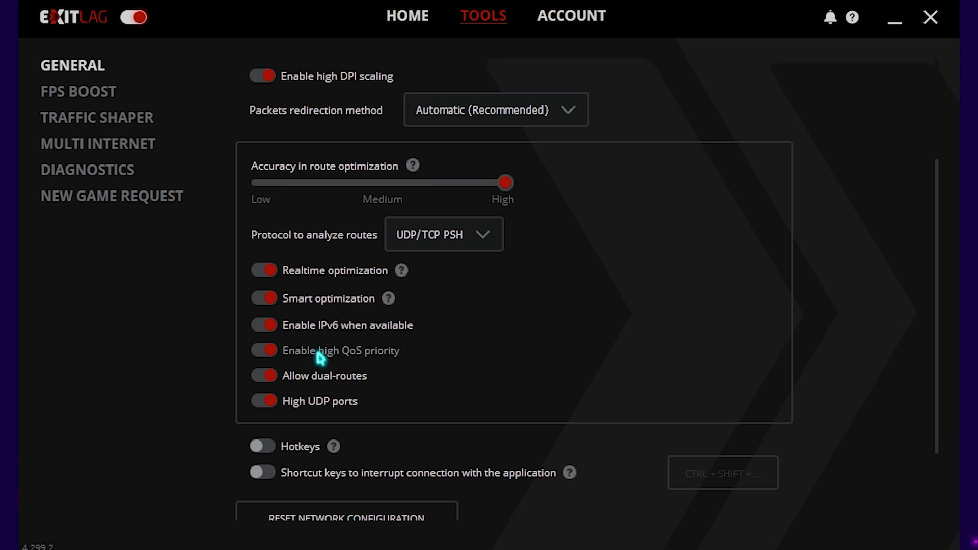
mouse_move(335, 389)
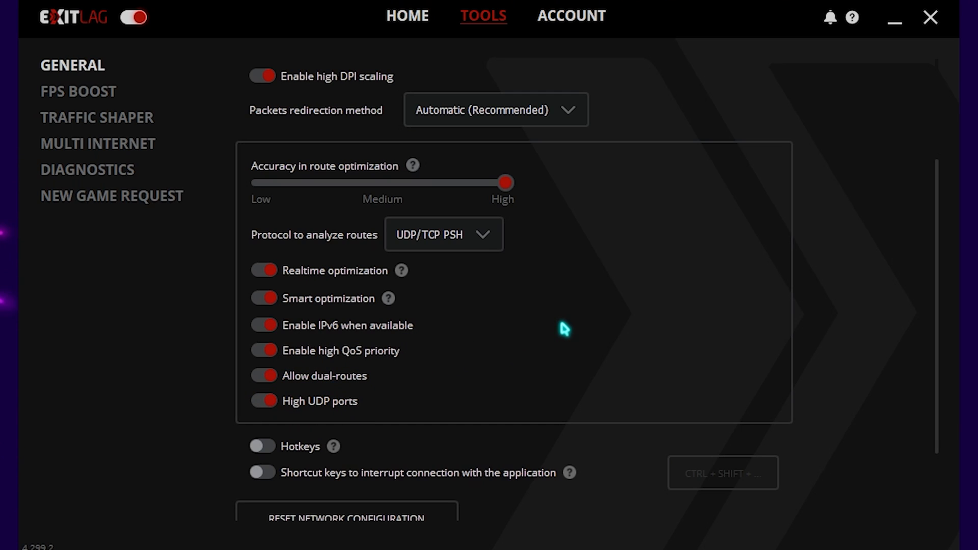
left_click(78, 91)
type("create")
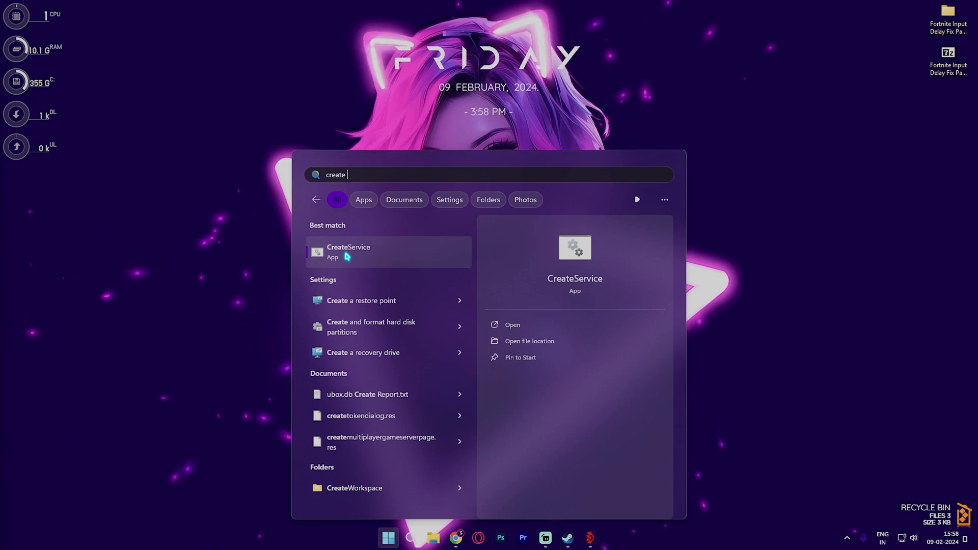
Start a new system restore point named 'Fortnite' from the System Protection settings.
left_click(361, 300)
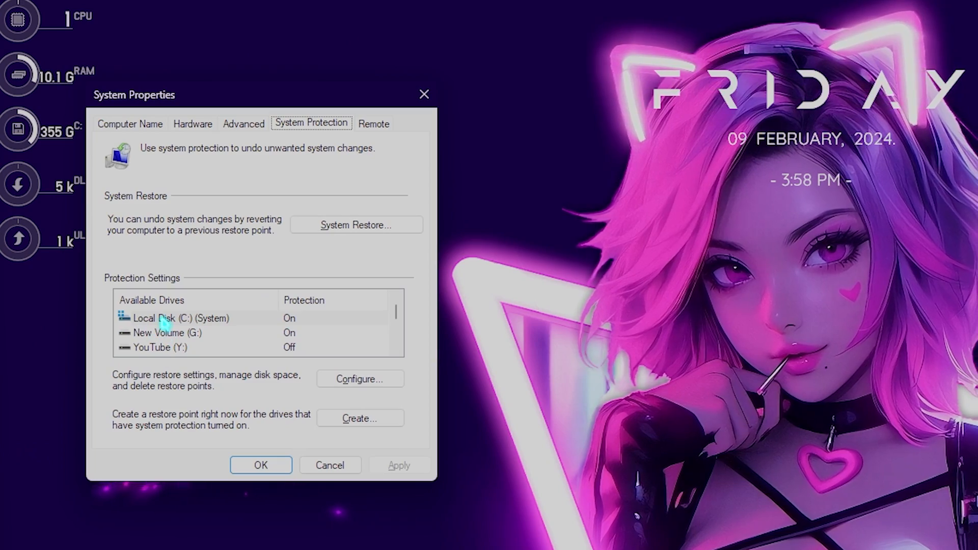
left_click(358, 417)
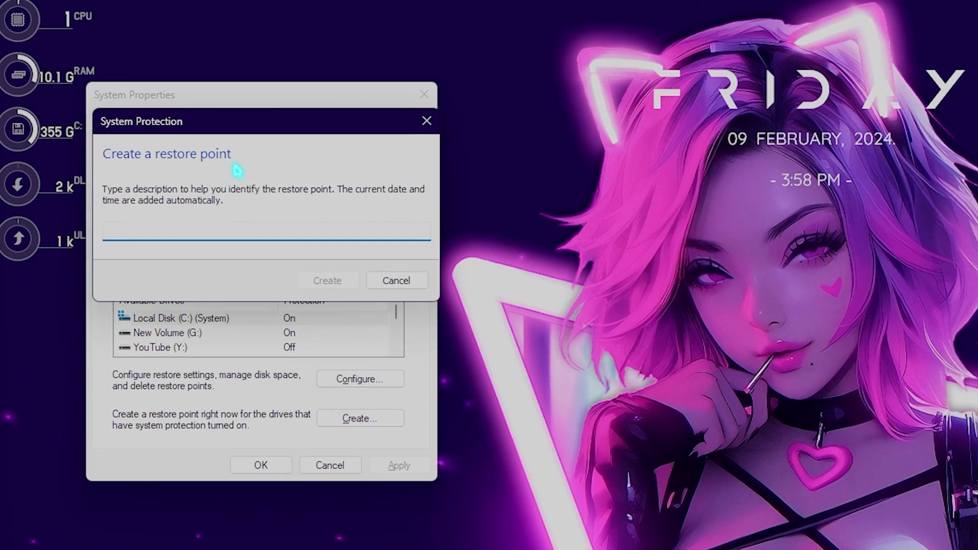
type("Fortnite")
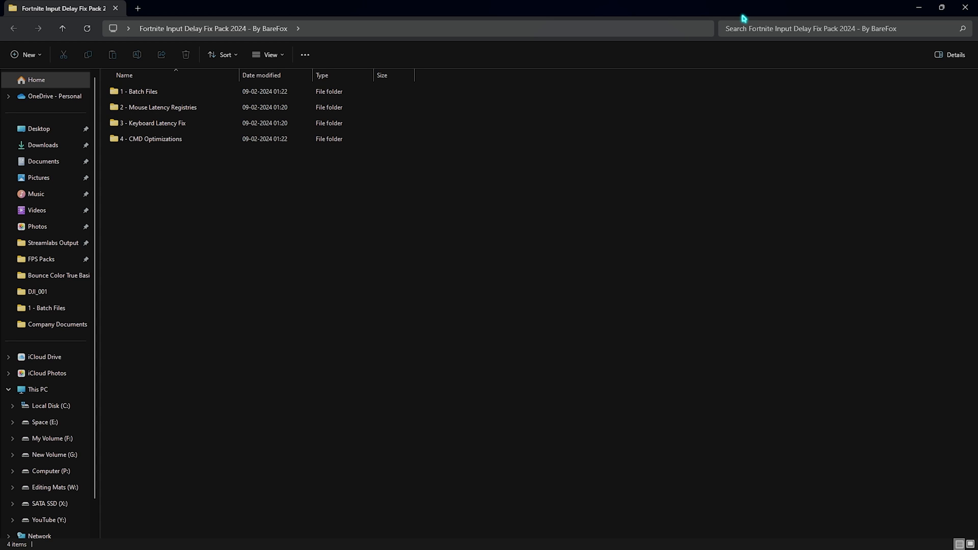
left_click(139, 91)
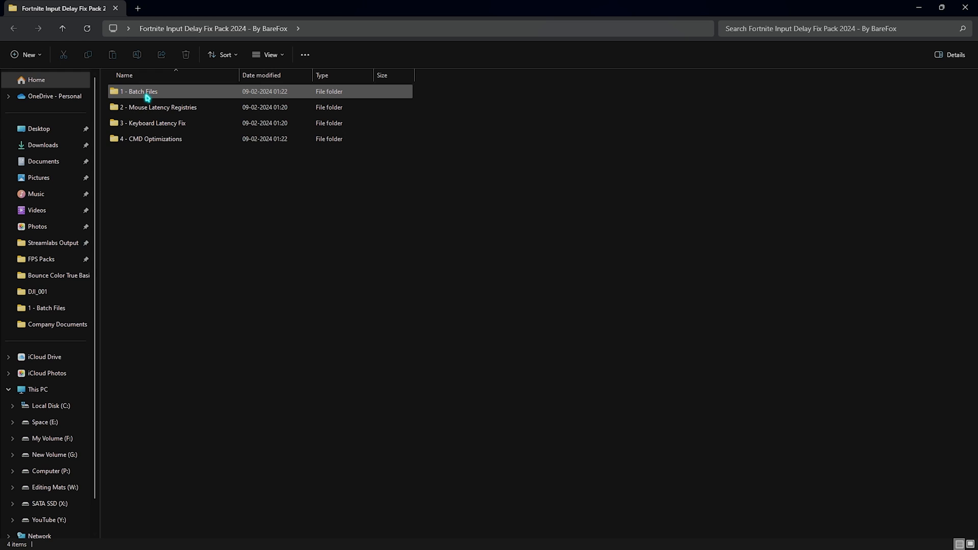
double_click(139, 91)
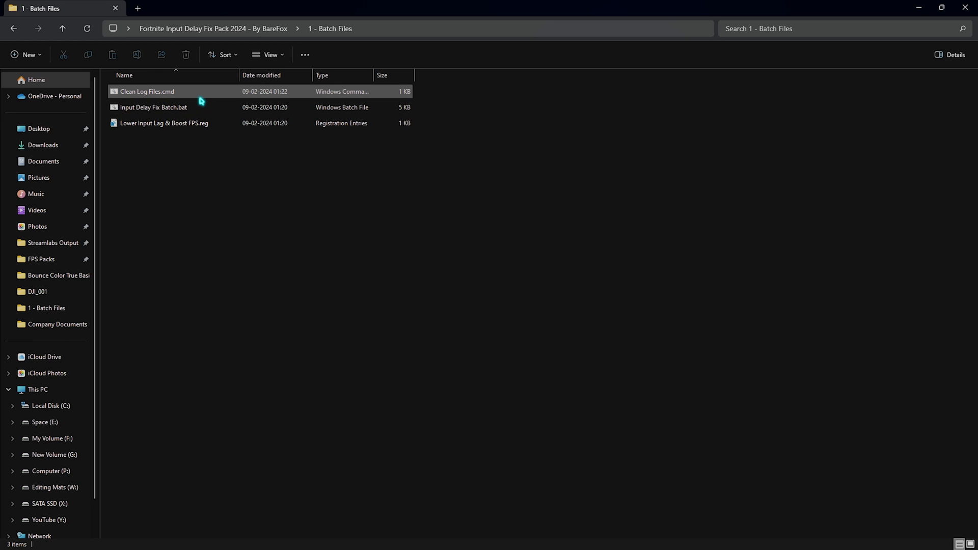
left_click(147, 91)
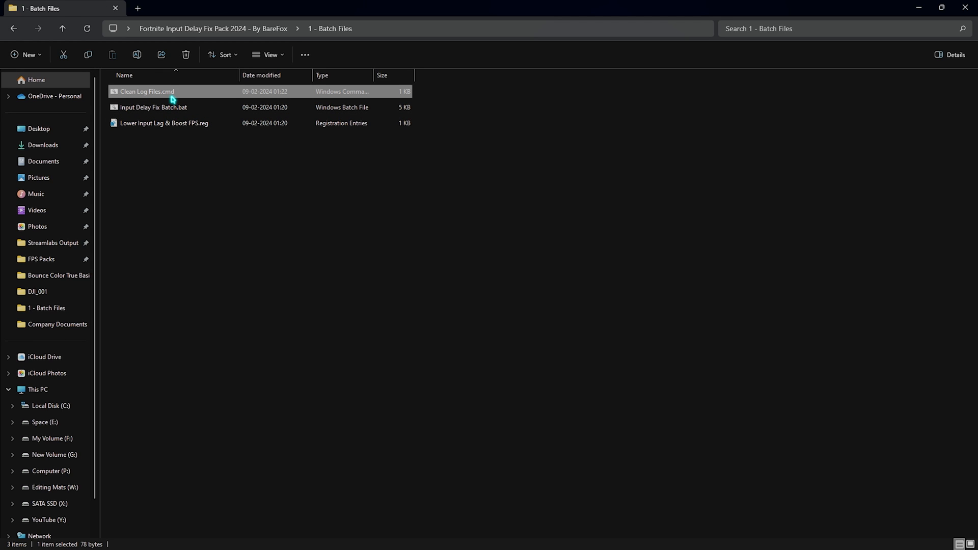
mouse_move(147, 91)
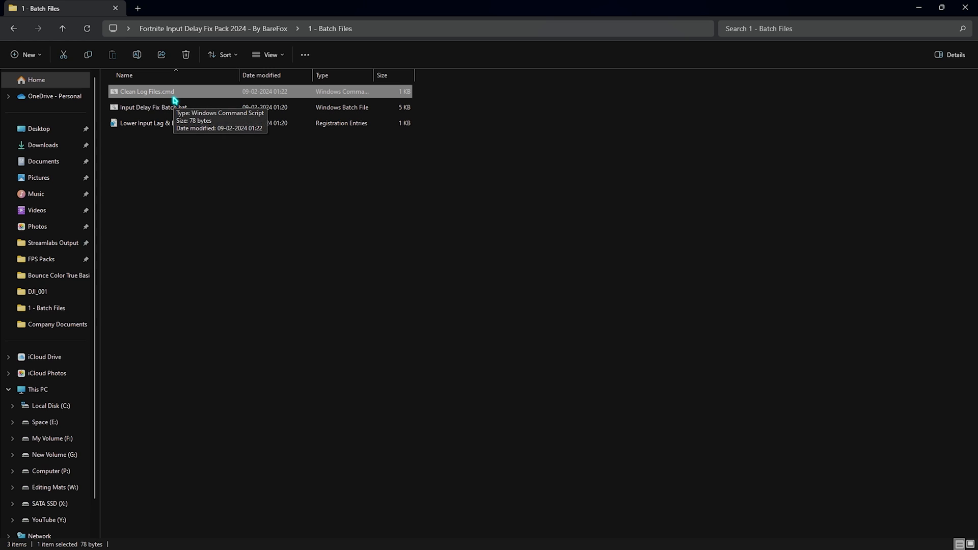
double_click(147, 91)
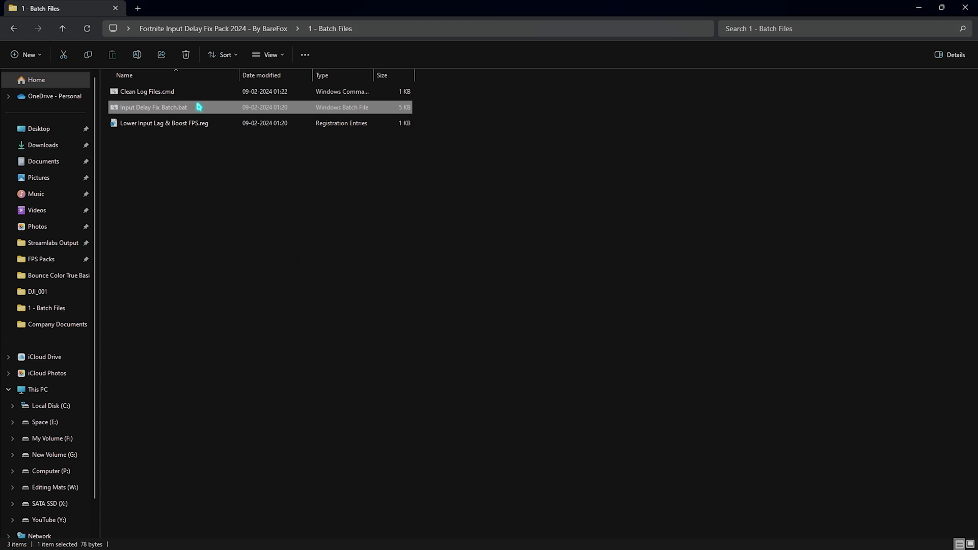
mouse_move(161, 116)
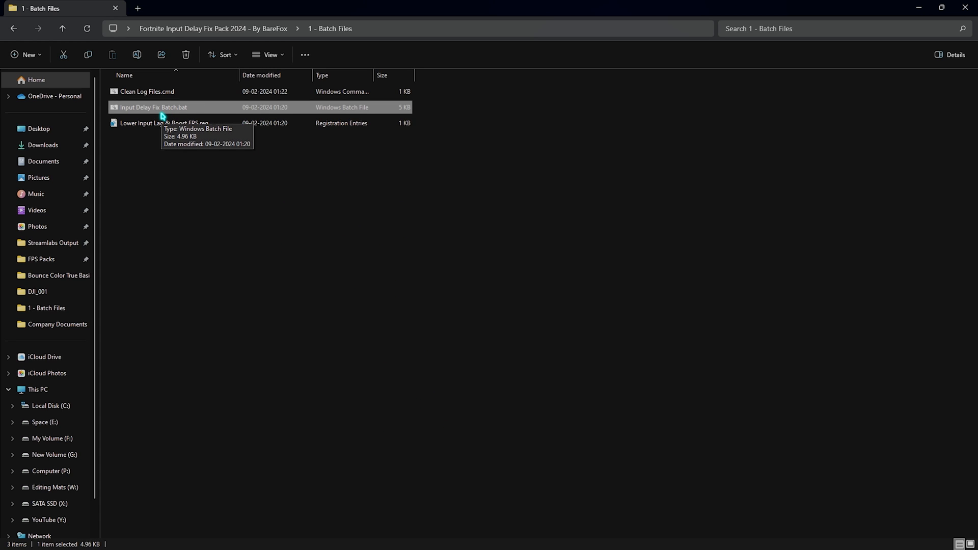
right_click(150, 106)
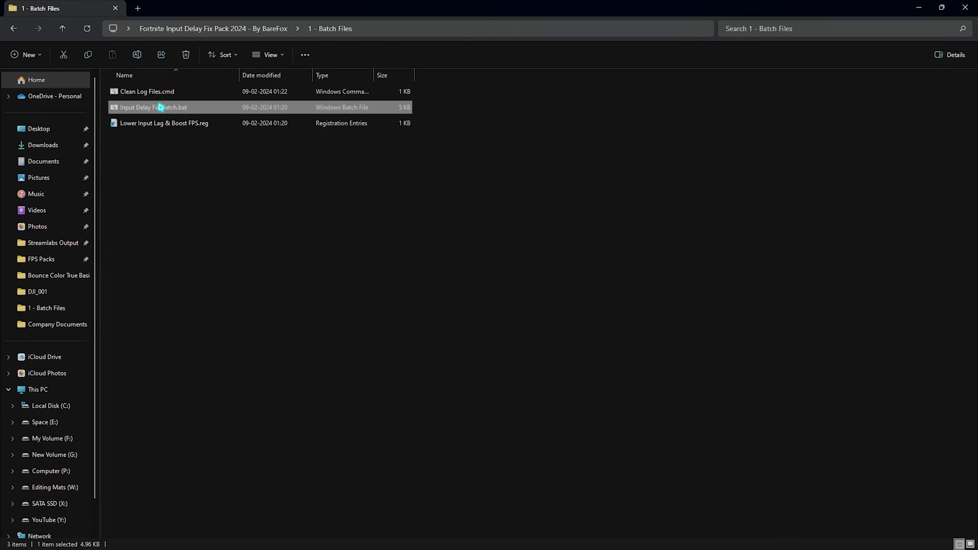
left_click(166, 142)
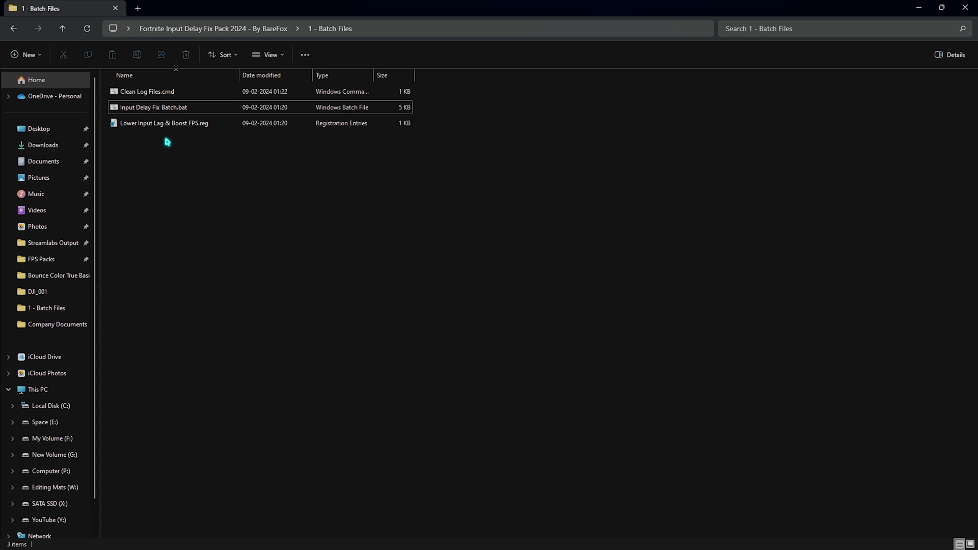
left_click(165, 122)
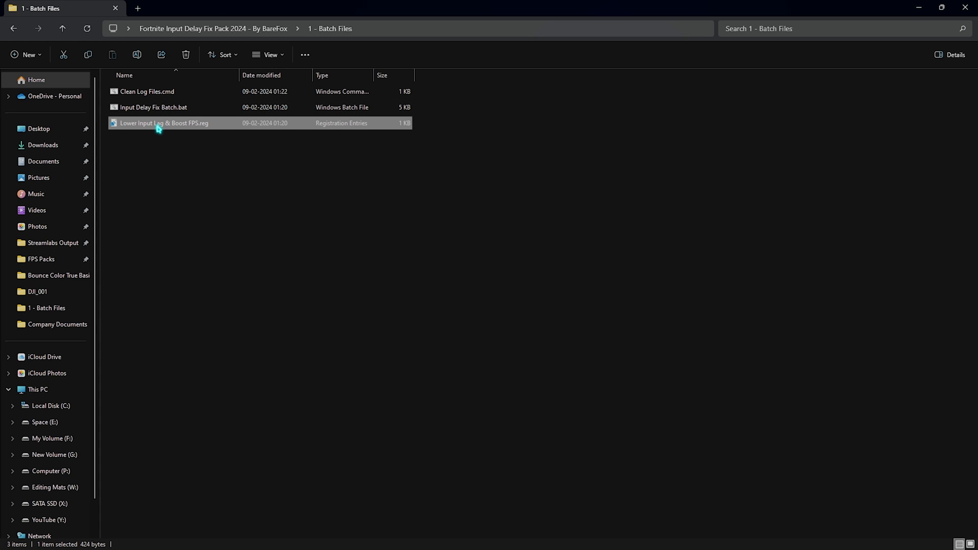
left_click(13, 28)
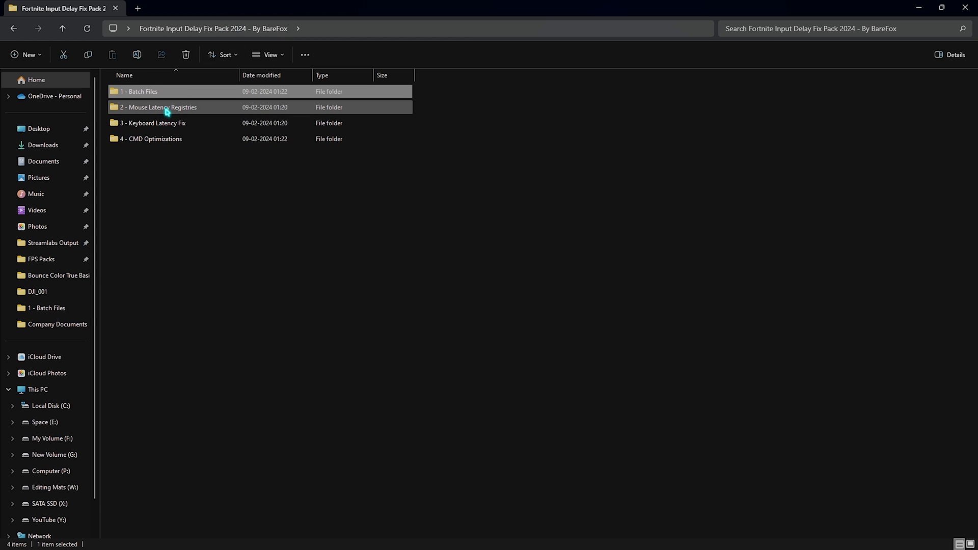
double_click(159, 107)
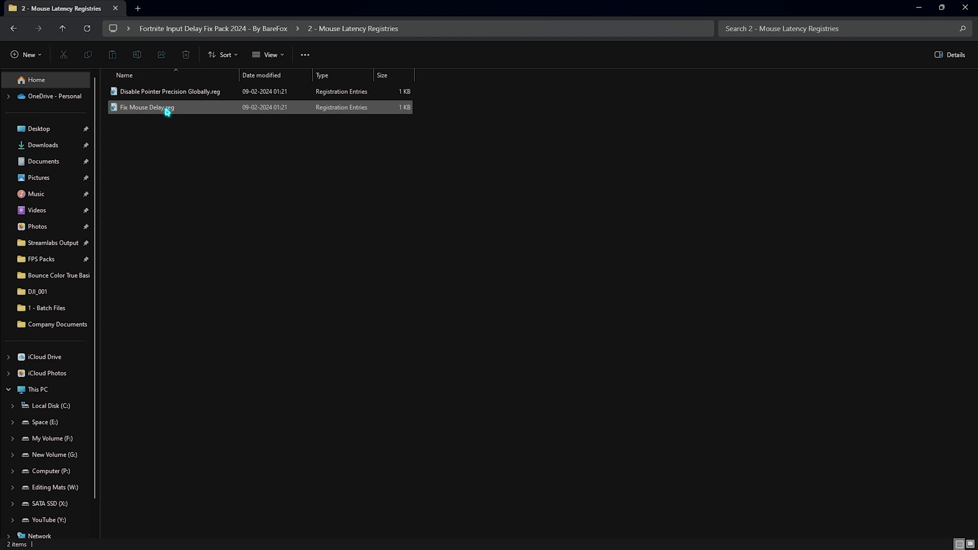
left_click(170, 91)
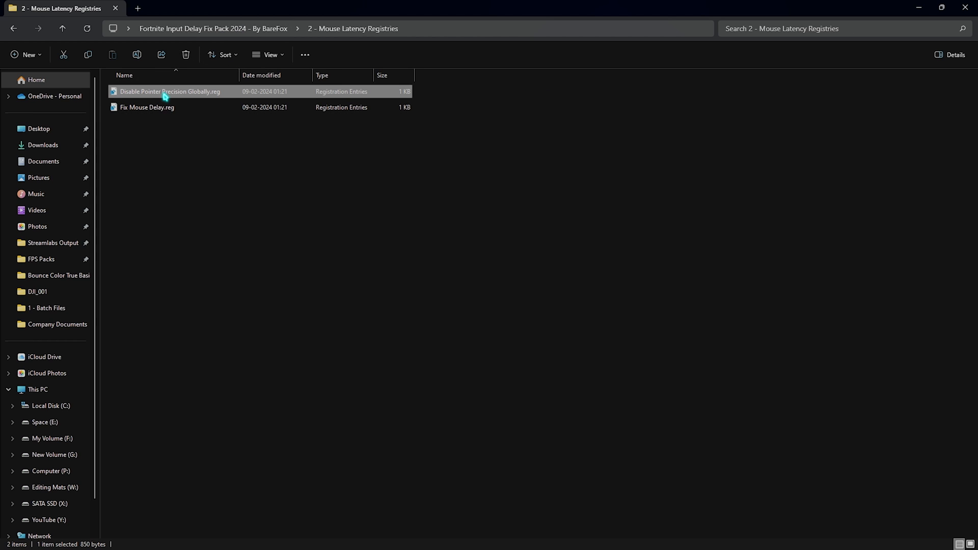
mouse_move(165, 94)
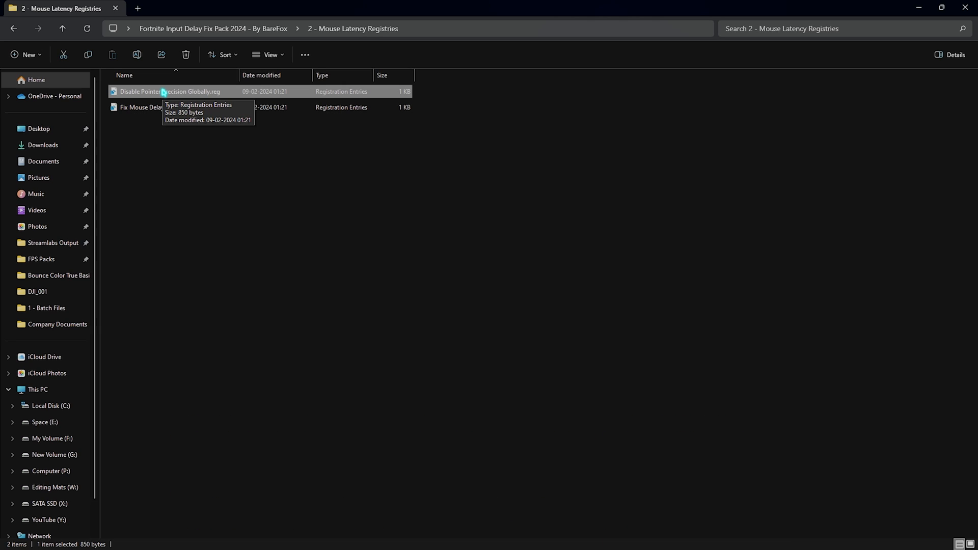
left_click(148, 107)
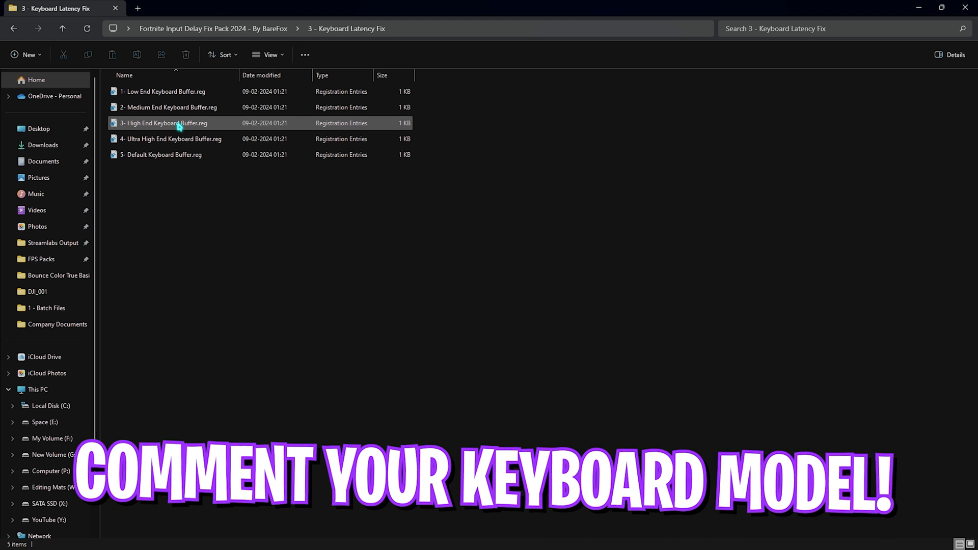
left_click(163, 154)
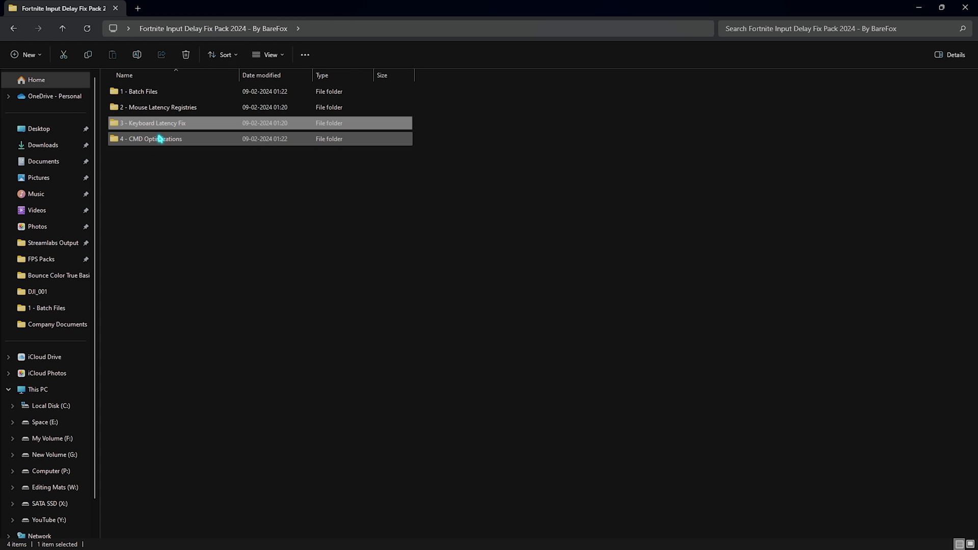
Copy the disabledynamictick command from Input Delay CMD Commands.txt and launch an administrator Command Prompt.
double_click(152, 139)
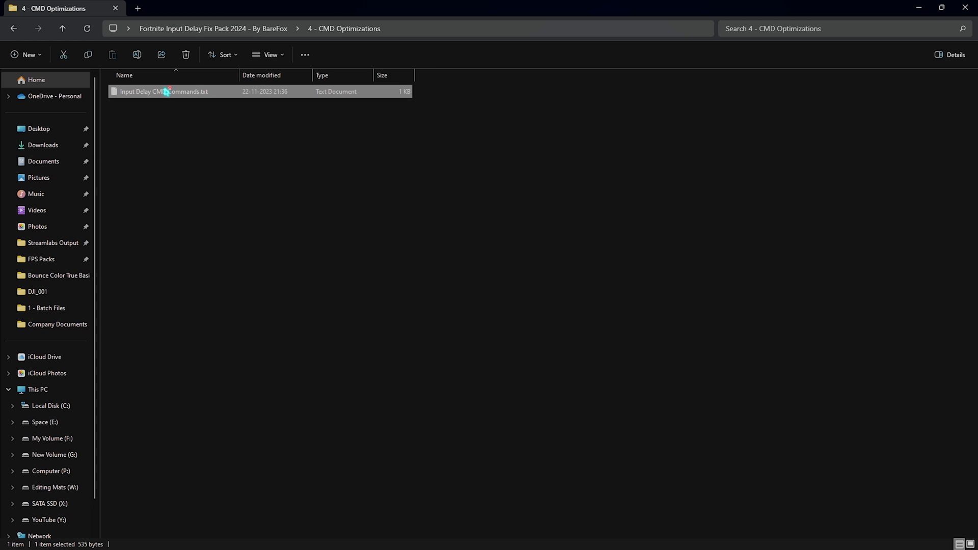
double_click(164, 92)
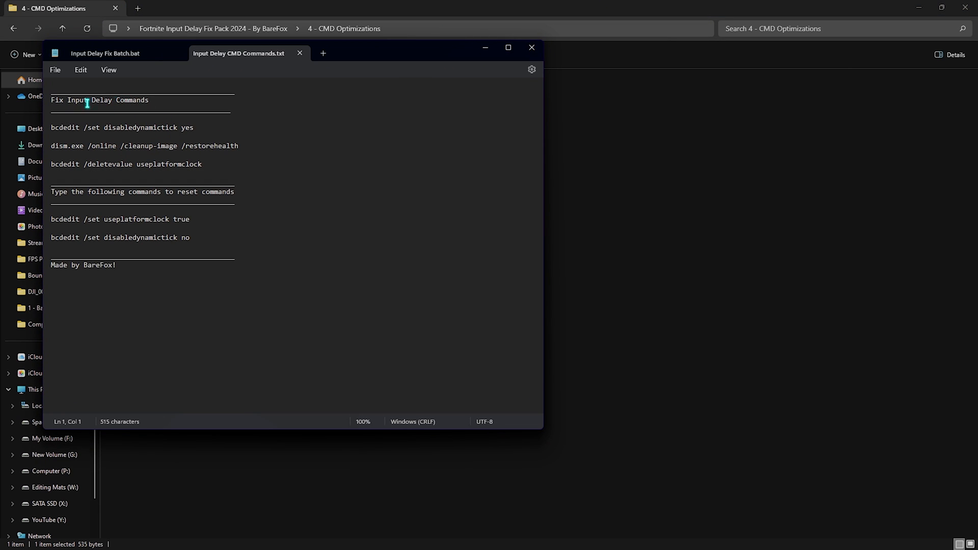
triple_click(122, 127)
type("cmd")
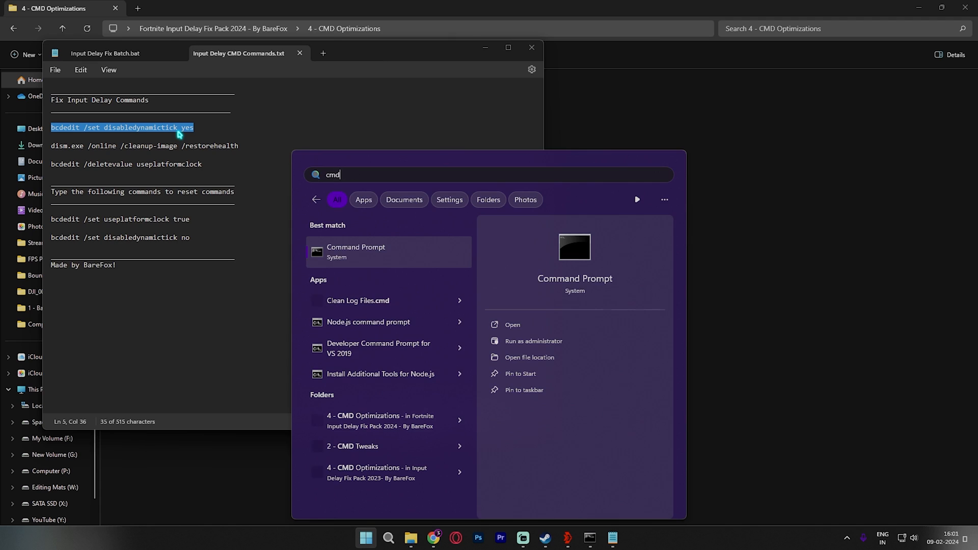
mouse_move(533, 341)
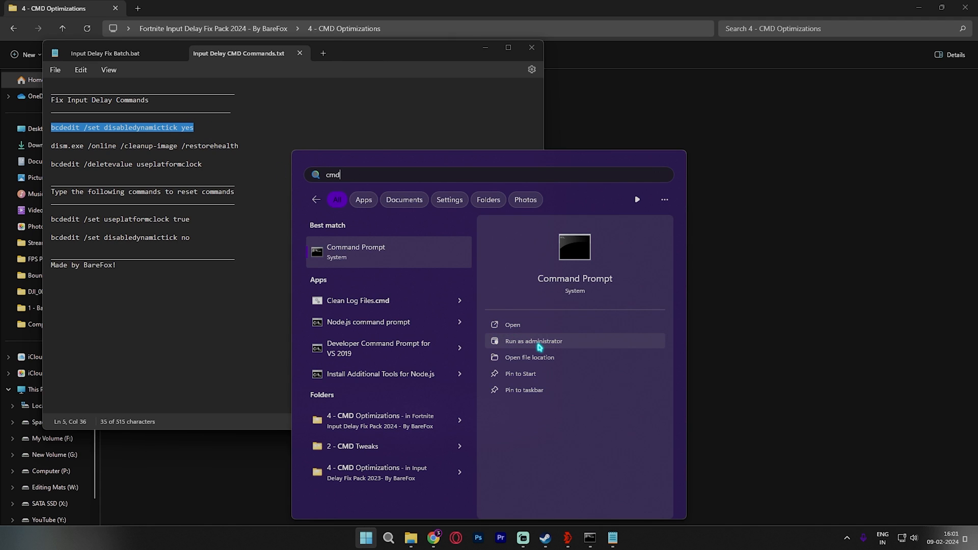
left_click(533, 341)
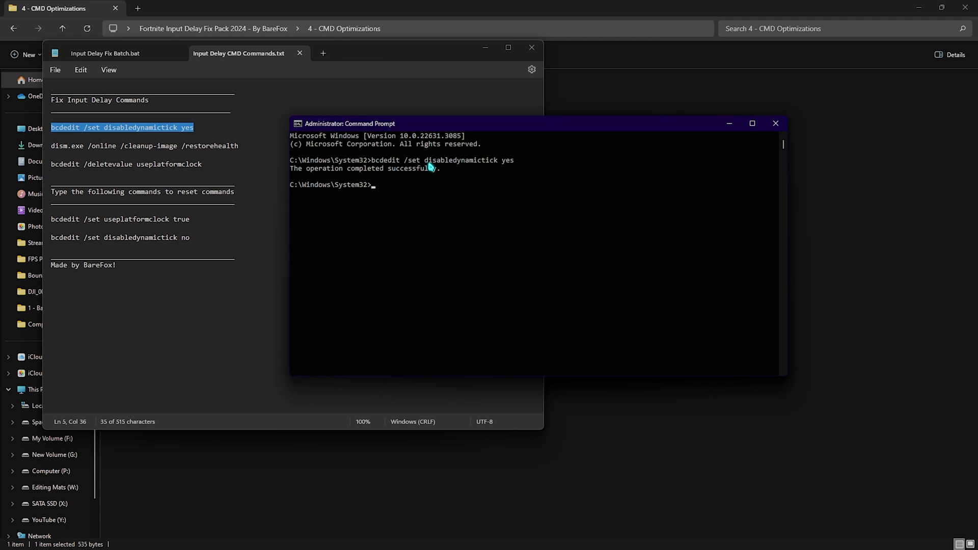